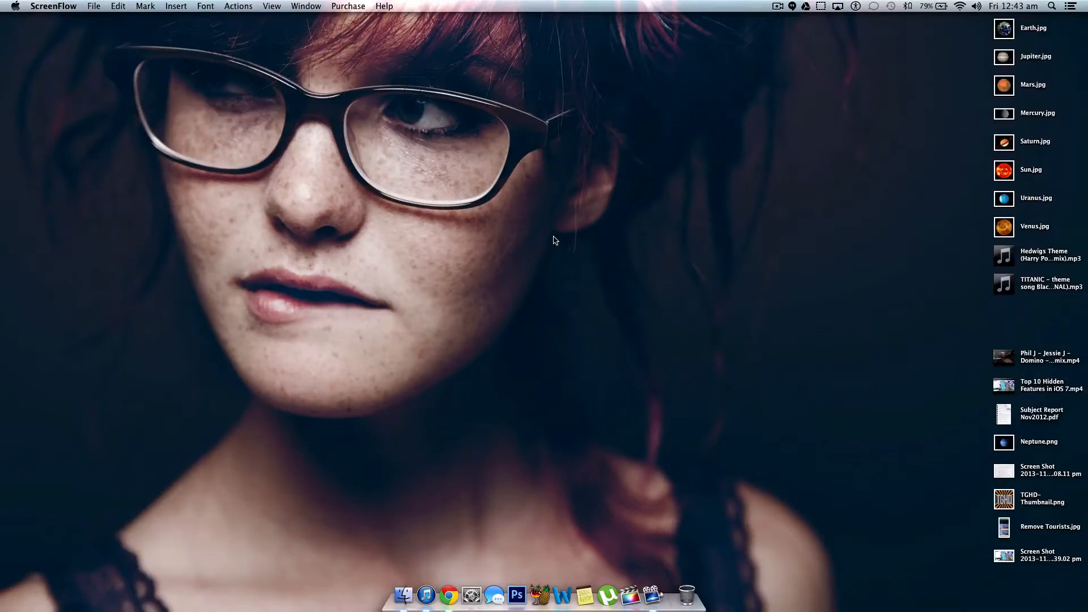
{"action": "mouse_move", "coordinate": [787, 120]}
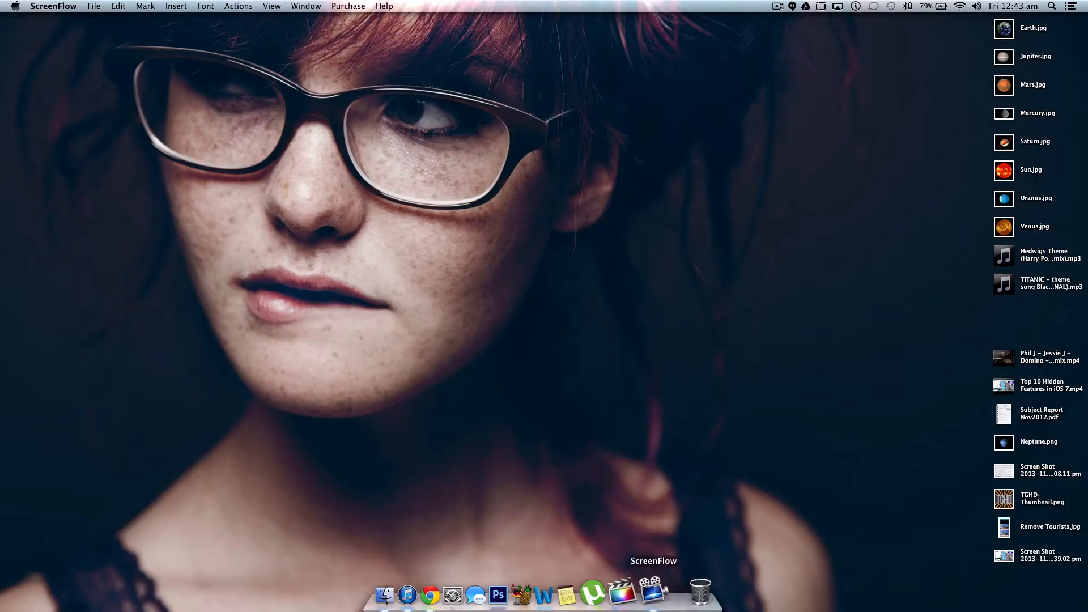
{"action": "mouse_move", "coordinate": [641, 410]}
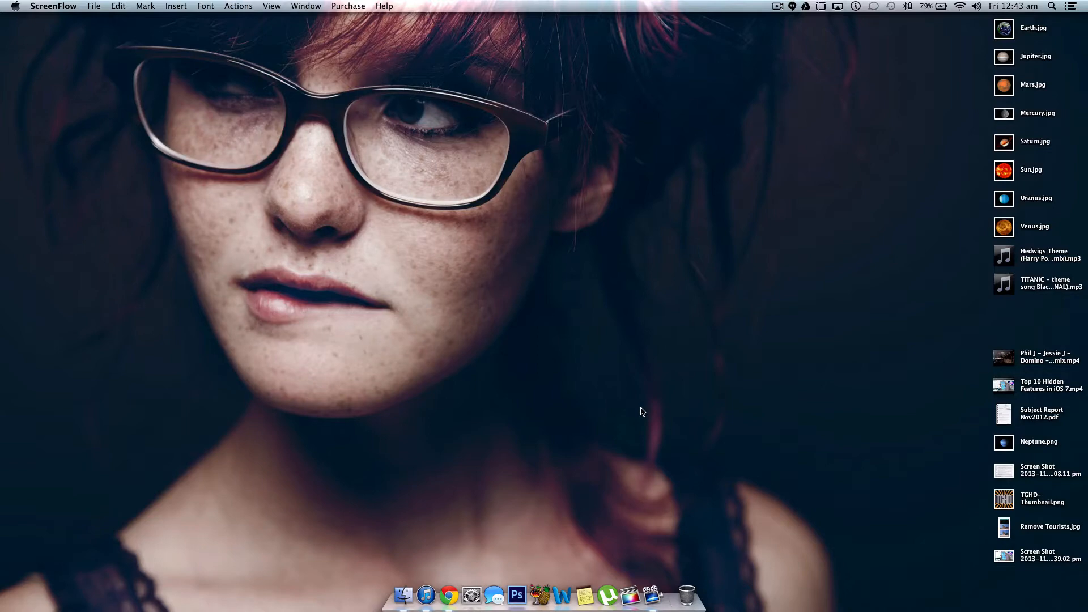
Step: Load youtube.com/editor in a new Chrome tab
{"action": "left_click", "coordinate": [448, 596]}
{"action": "type", "text": "youtube.c"}
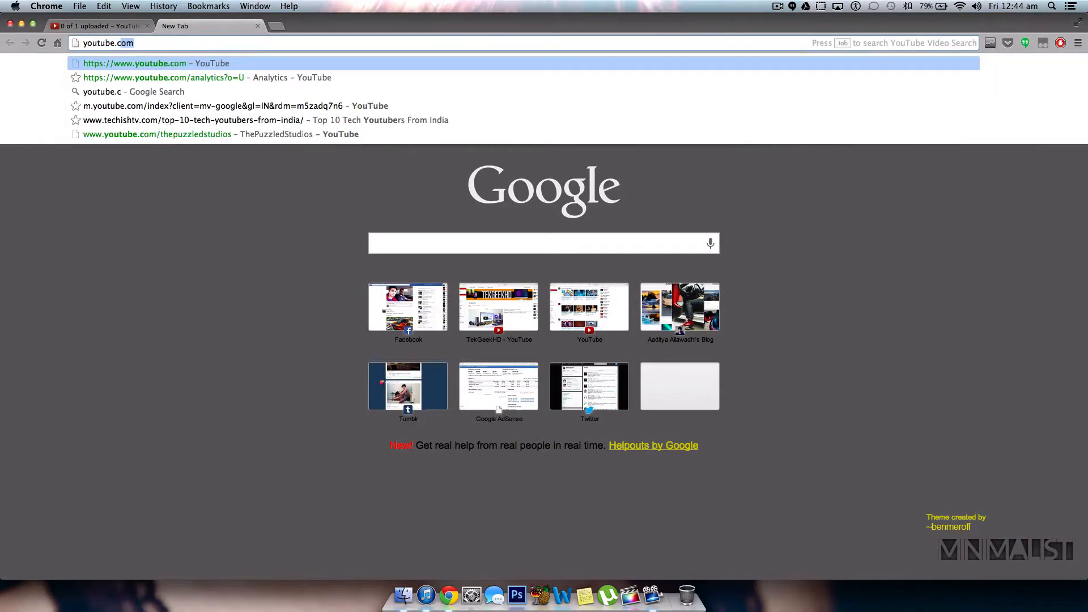
{"action": "type", "text": "/editor"}
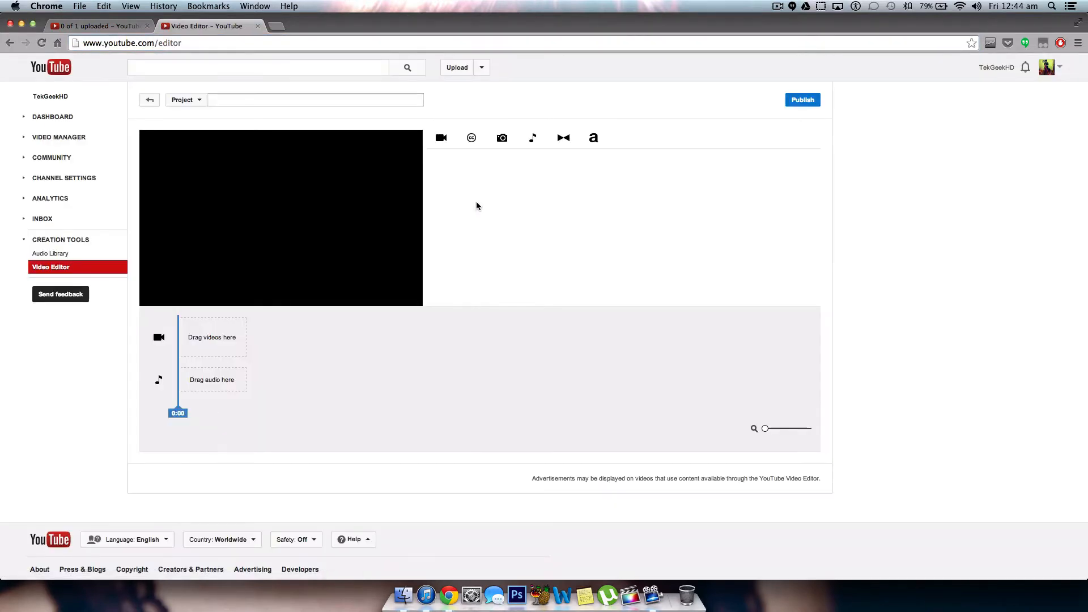
Step: Put the Top 5 Features of OS X Mavericks clip on the timeline with Auto-fix enabled
{"action": "left_click", "coordinate": [441, 137]}
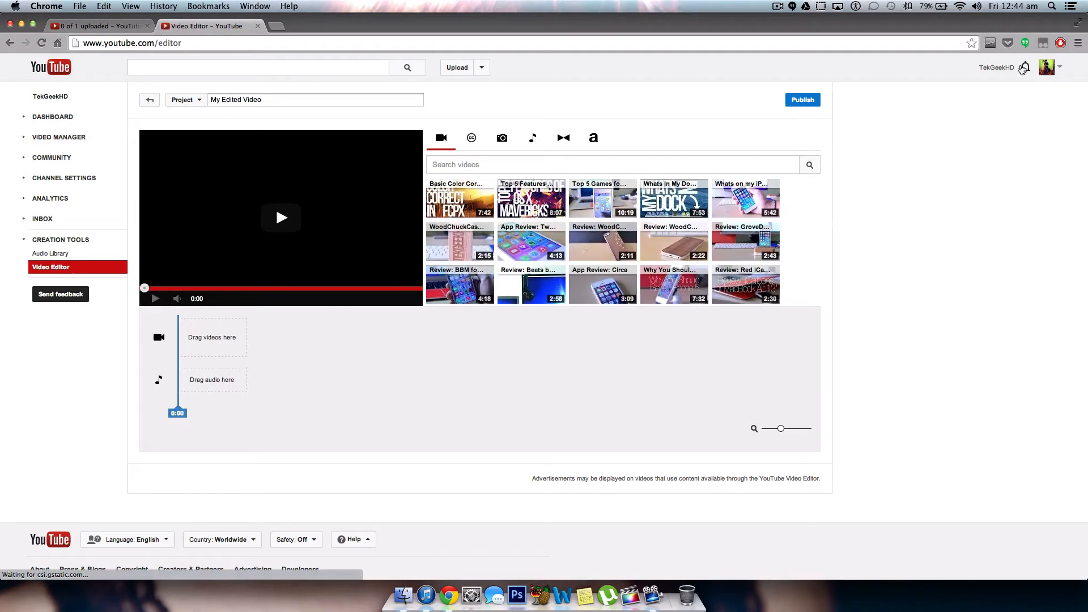
{"action": "mouse_move", "coordinate": [460, 242]}
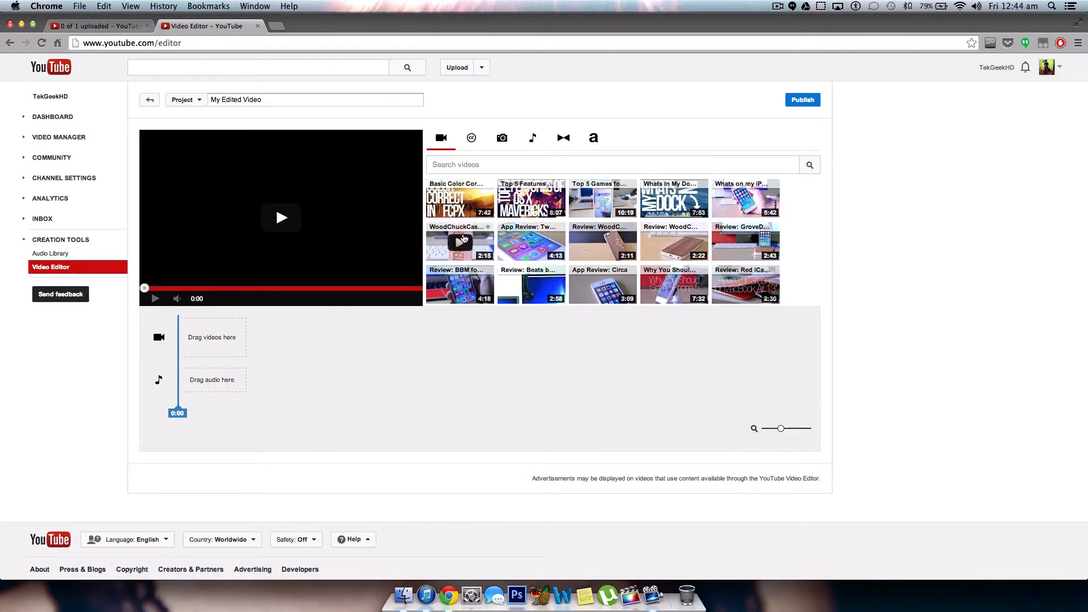
{"action": "mouse_move", "coordinate": [920, 317]}
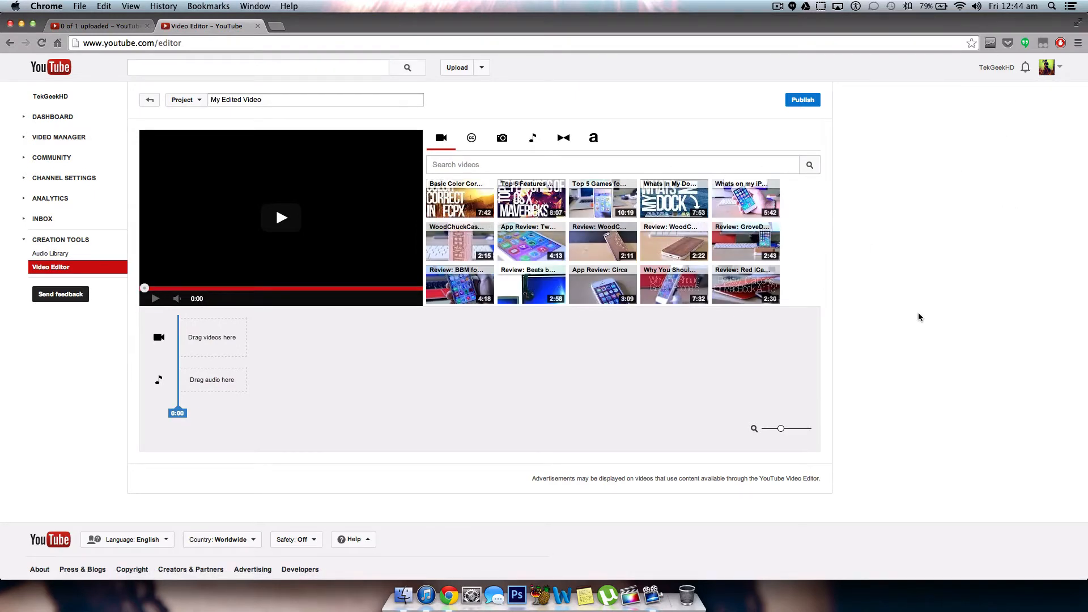
{"action": "mouse_move", "coordinate": [612, 341]}
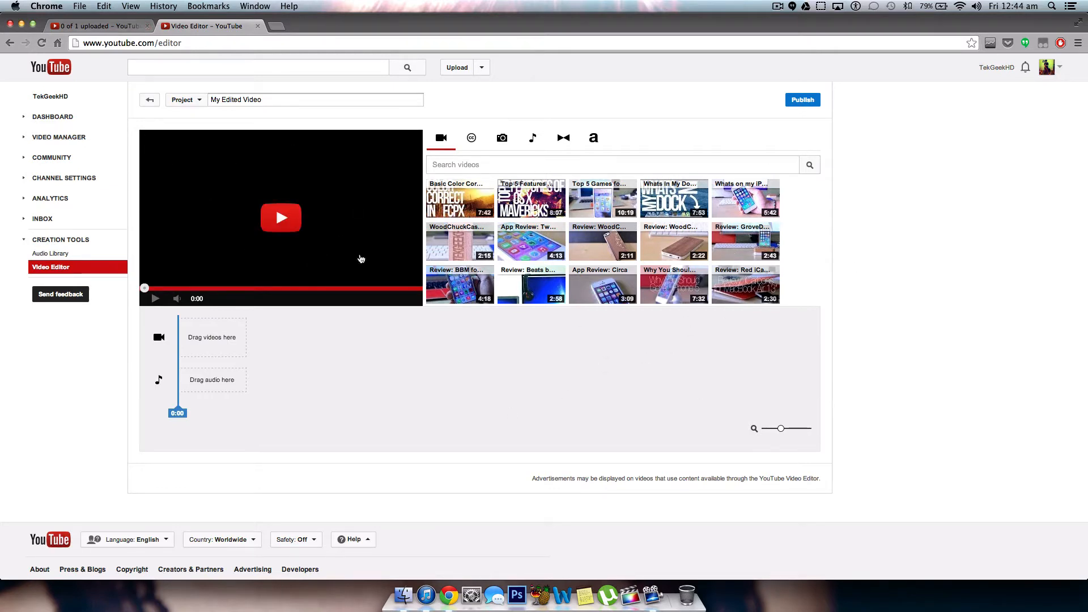
{"action": "mouse_move", "coordinate": [971, 466]}
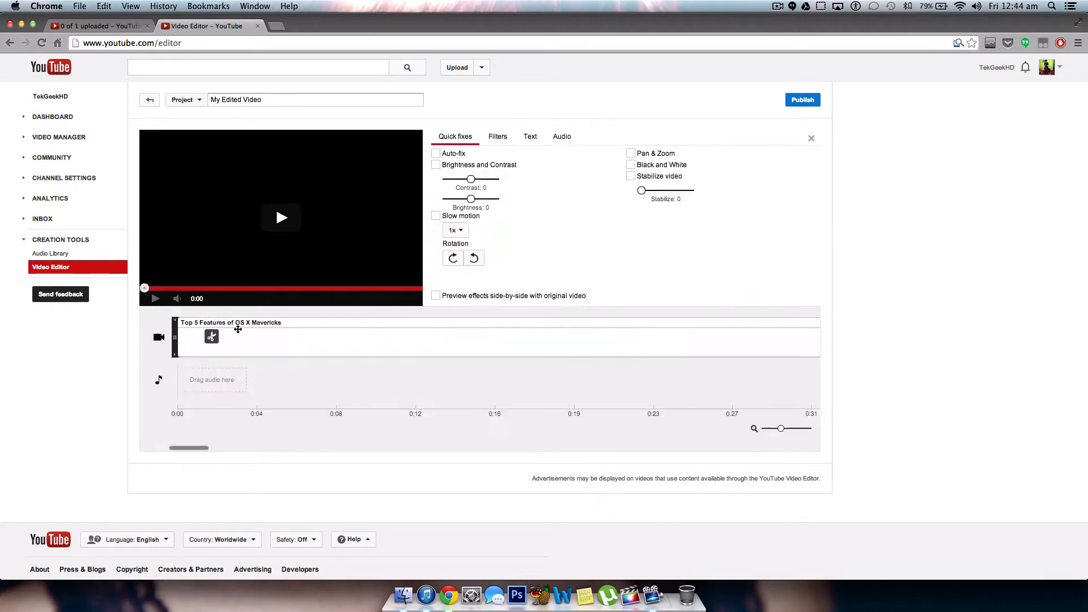
{"action": "left_click", "coordinate": [155, 299]}
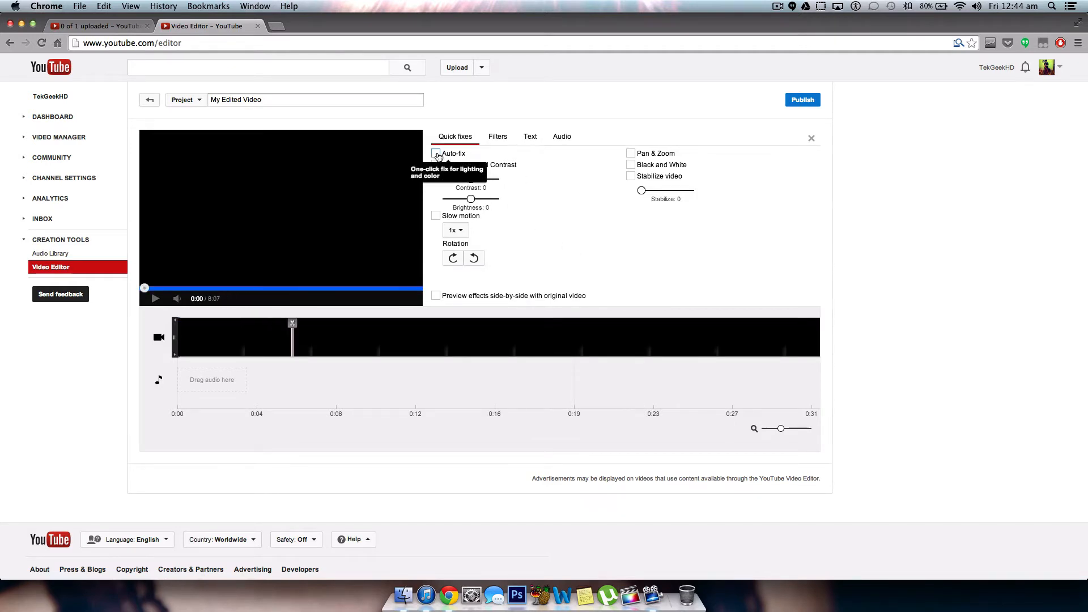
{"action": "left_click", "coordinate": [436, 153]}
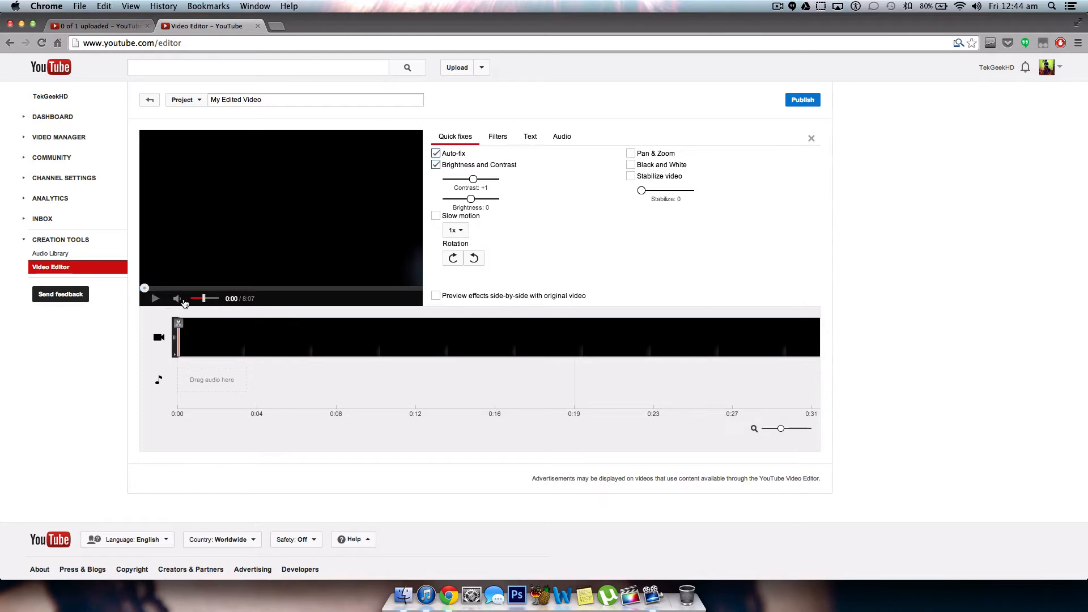
{"action": "left_click", "coordinate": [156, 298]}
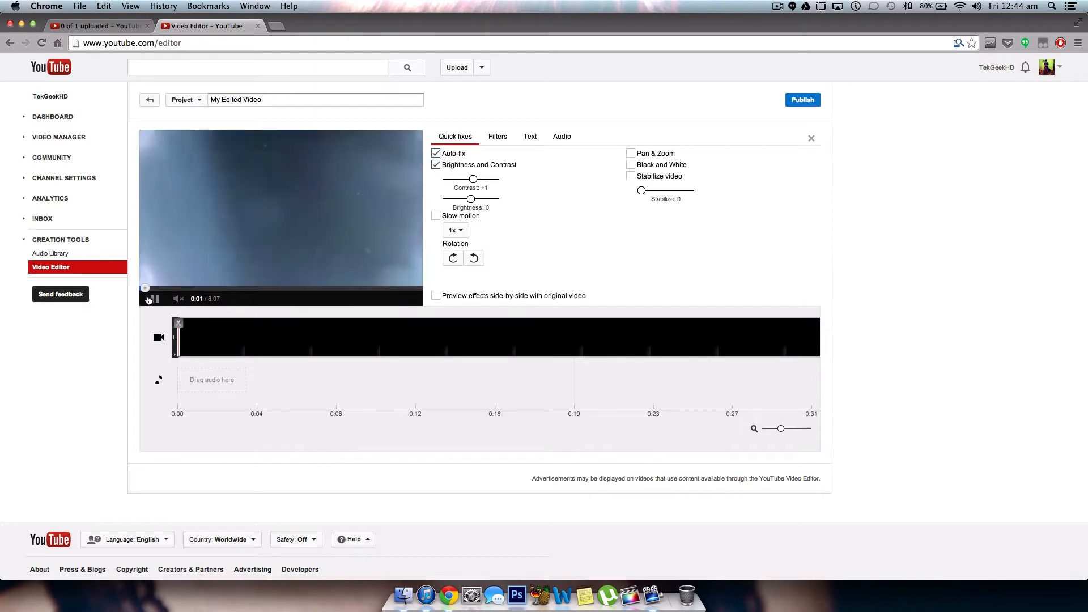
{"action": "left_click", "coordinate": [151, 298]}
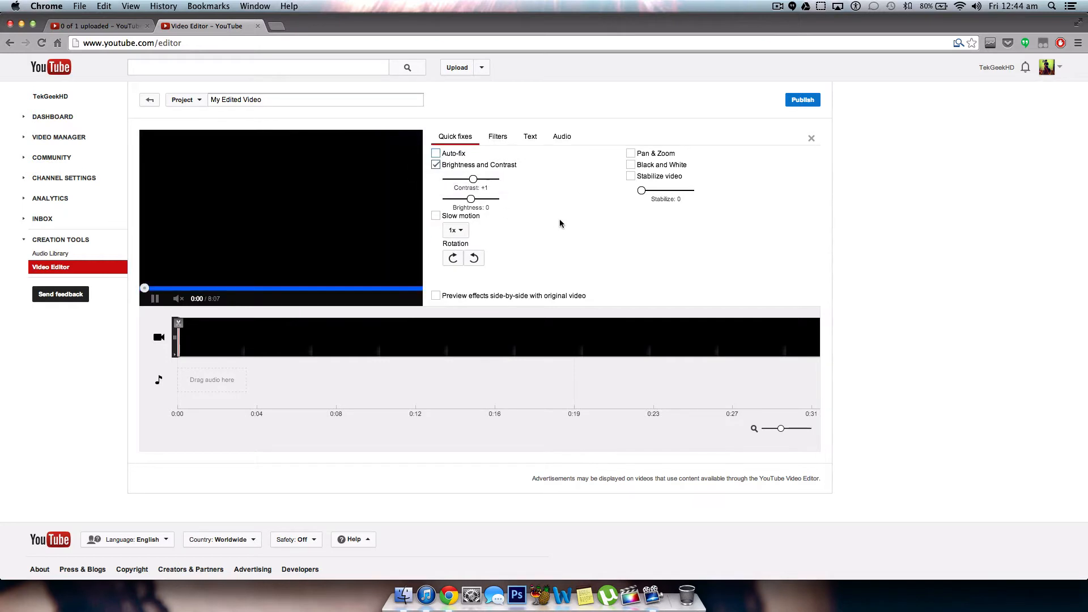
{"action": "left_click", "coordinate": [436, 164]}
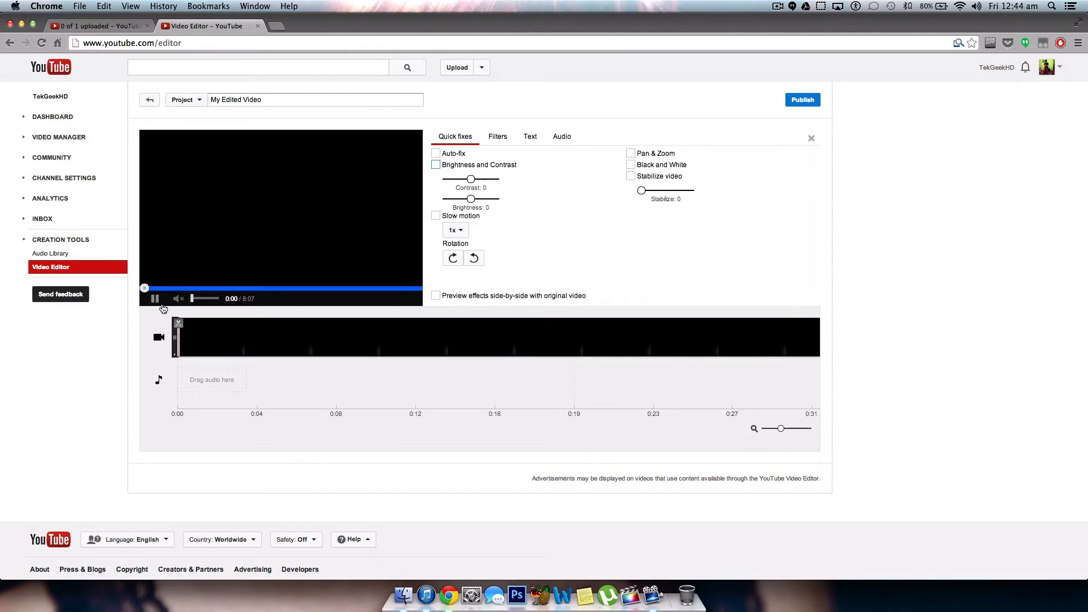
{"action": "left_click", "coordinate": [155, 299]}
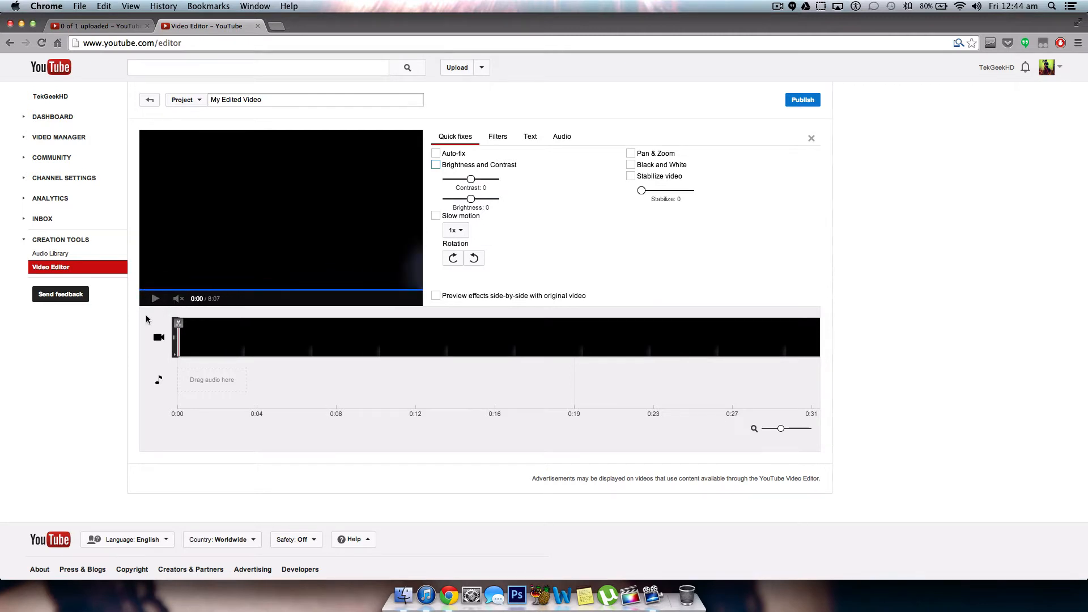
{"action": "left_click", "coordinate": [155, 298]}
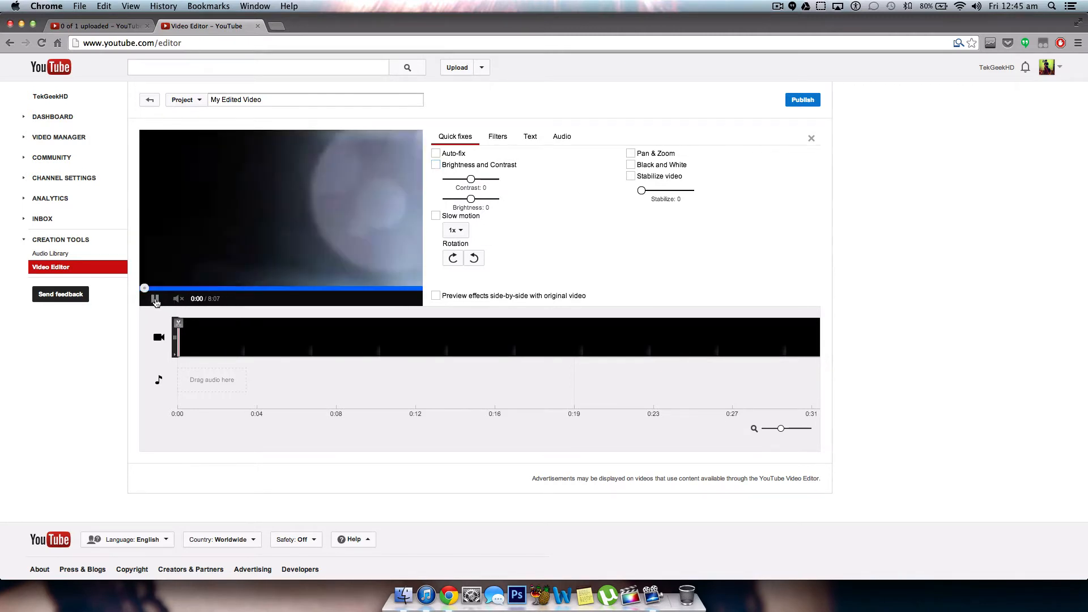
{"action": "left_click", "coordinate": [155, 298]}
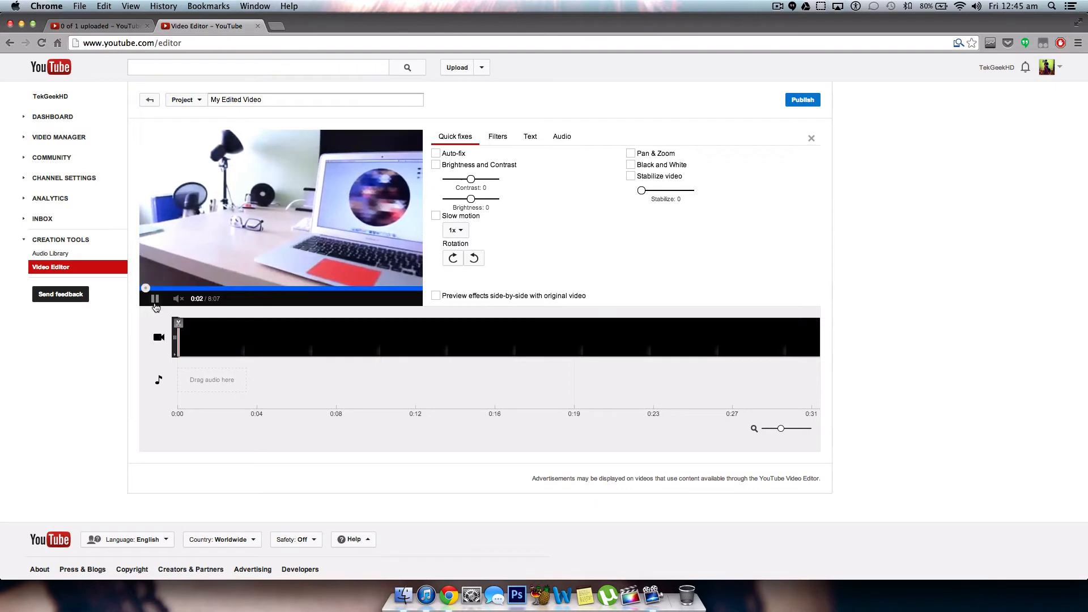
{"action": "mouse_move", "coordinate": [436, 154]}
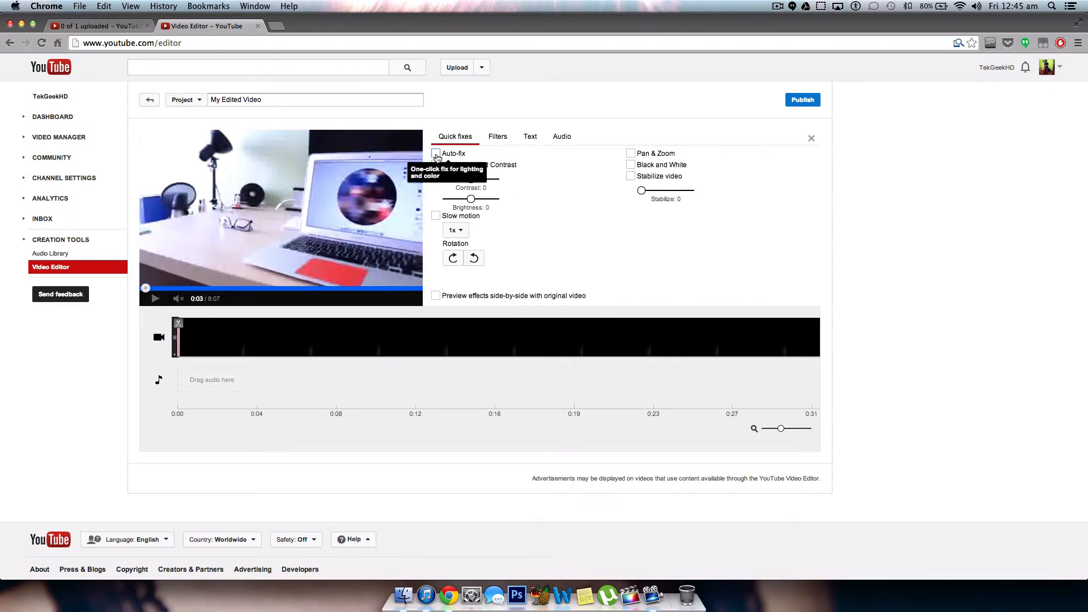
{"action": "left_click", "coordinate": [436, 153]}
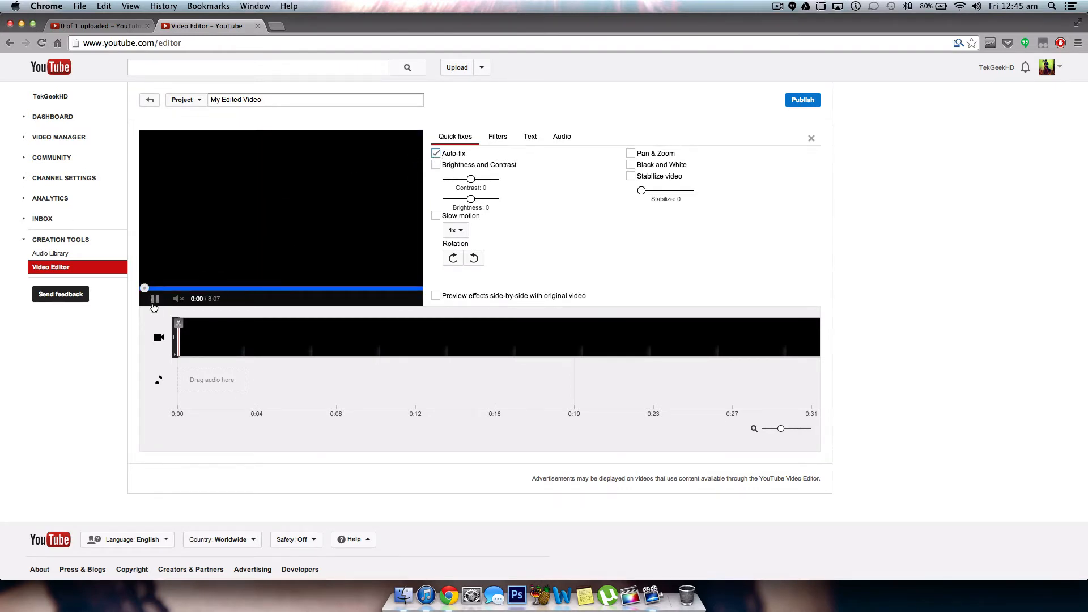
{"action": "left_click", "coordinate": [155, 298]}
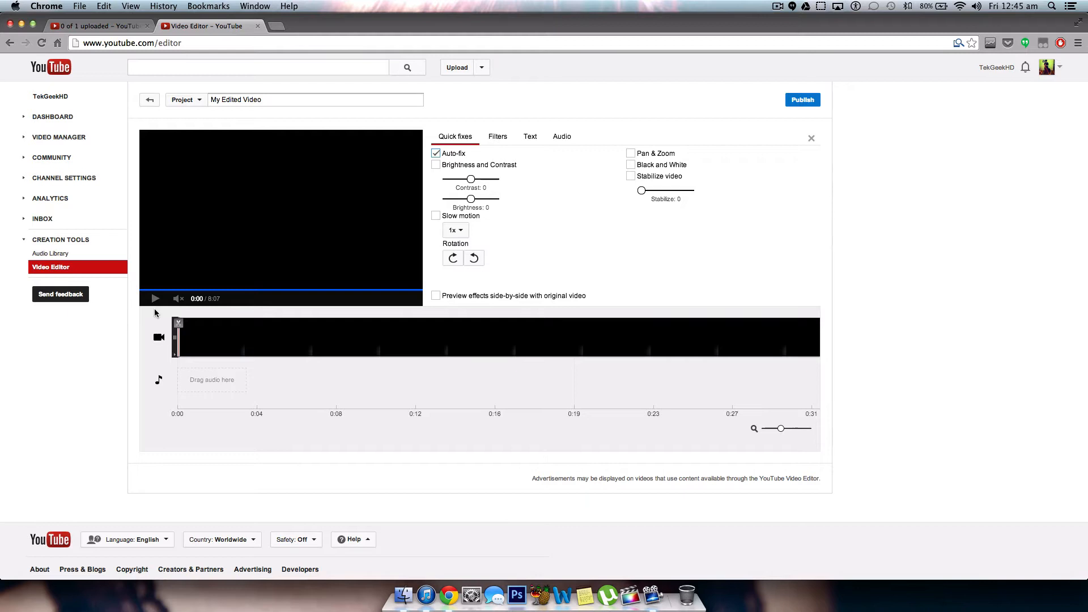
{"action": "left_click", "coordinate": [156, 299]}
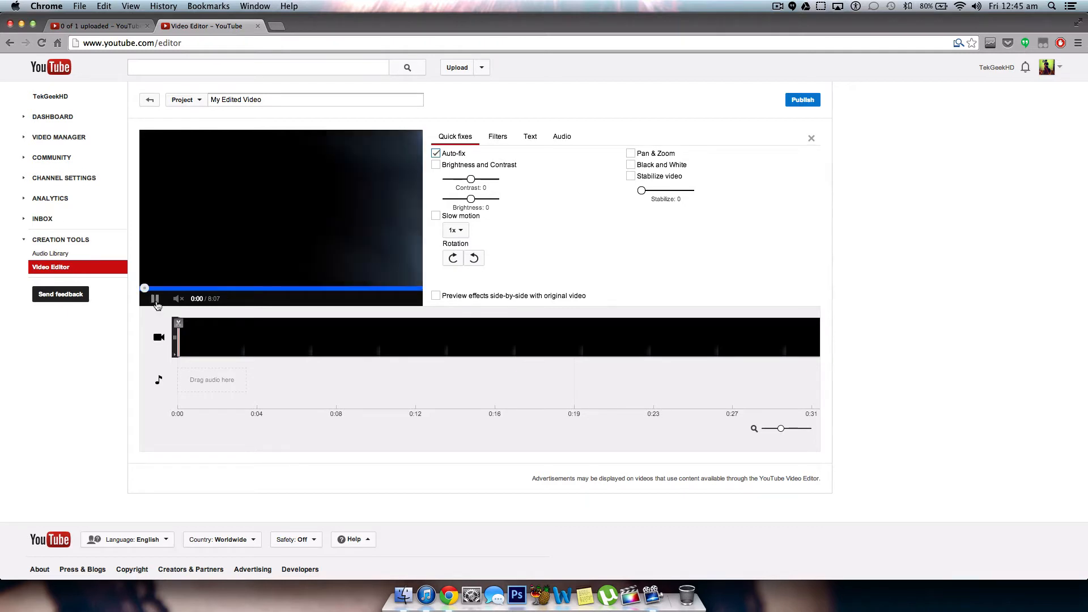
{"action": "left_click", "coordinate": [156, 299]}
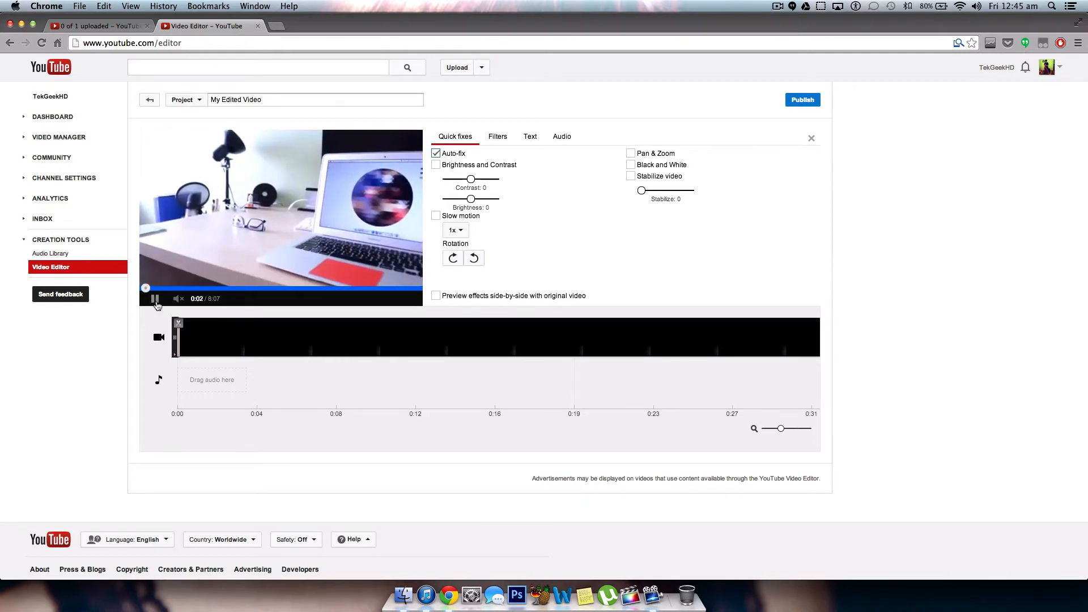
{"action": "left_click", "coordinate": [155, 298]}
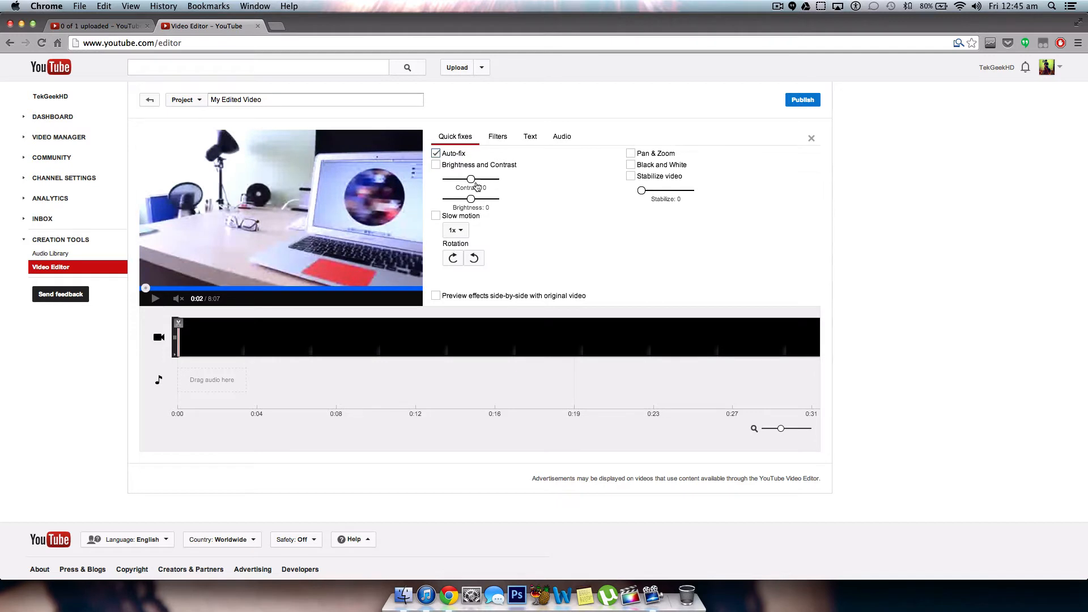
{"action": "left_click", "coordinate": [436, 165]}
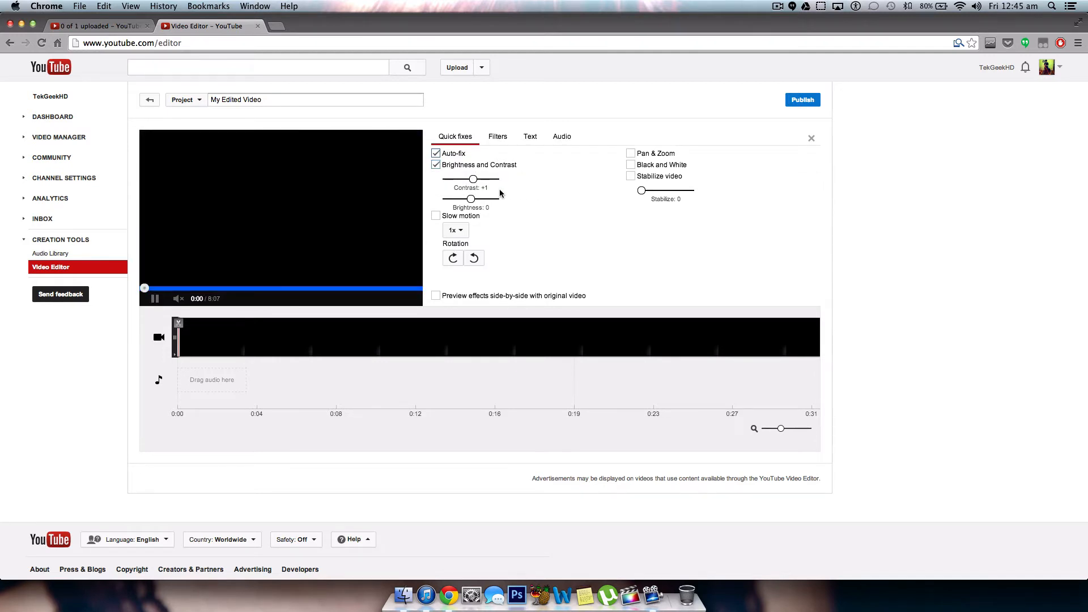
Step: Play and pause the auto-fixed Mavericks clip repeatedly to check contrast at +10
{"action": "left_click", "coordinate": [155, 299]}
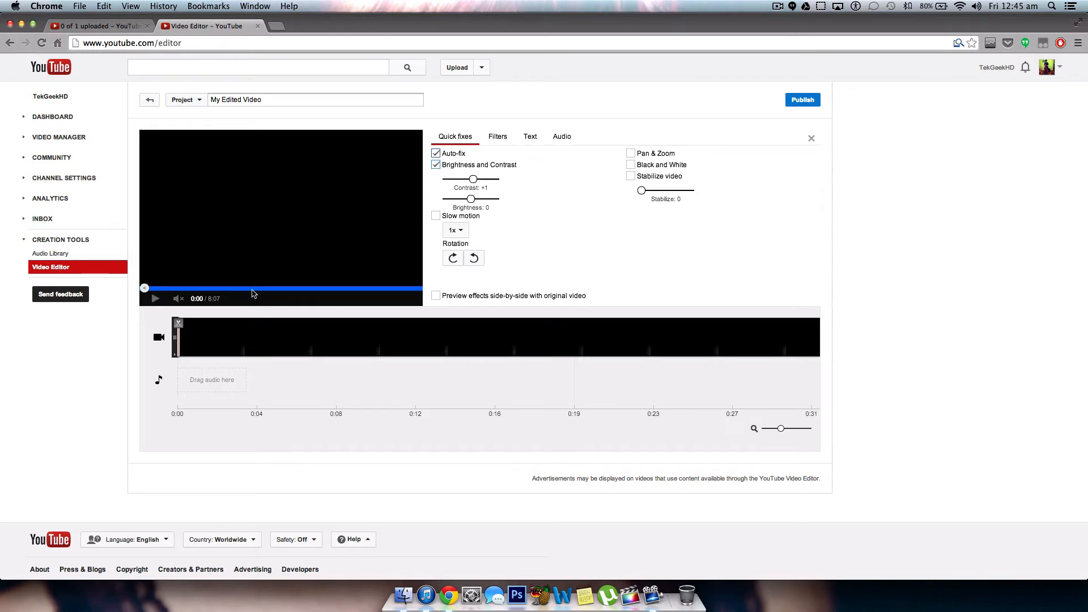
{"action": "left_click", "coordinate": [156, 299]}
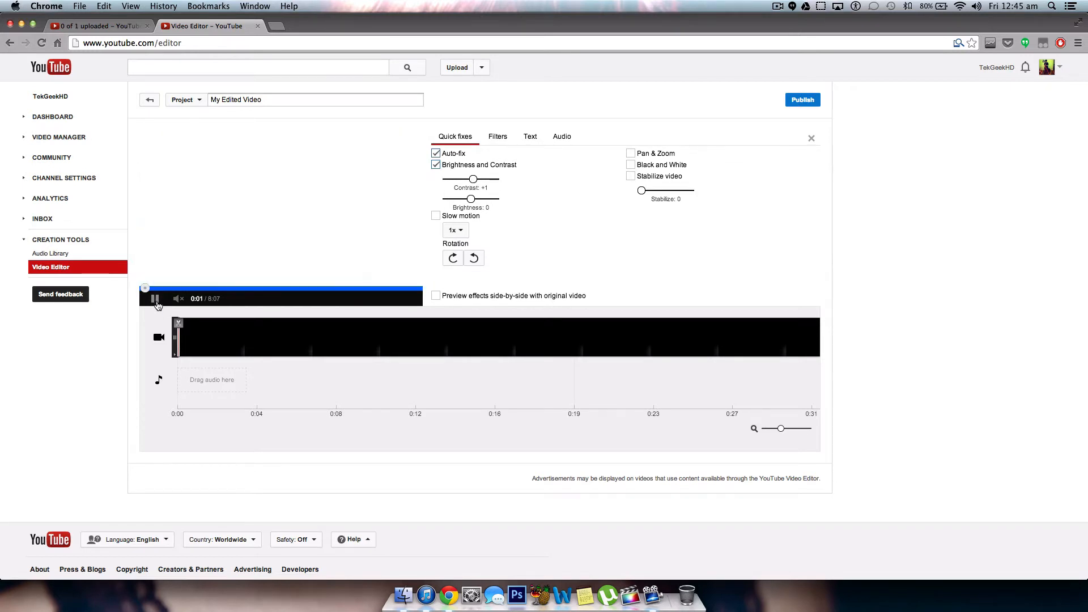
{"action": "left_click", "coordinate": [155, 300]}
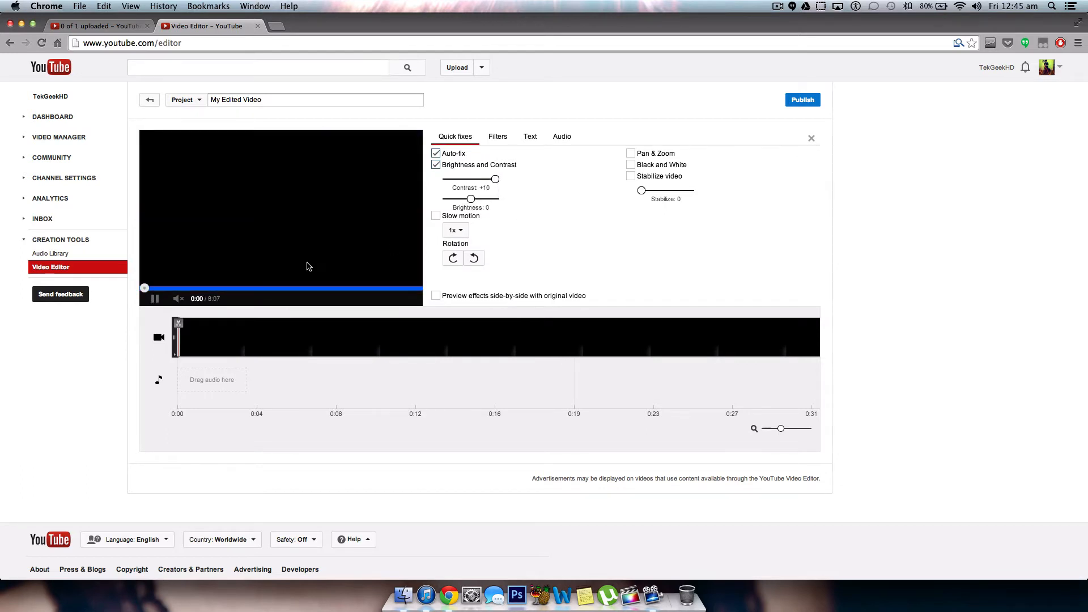
{"action": "left_click", "coordinate": [154, 299]}
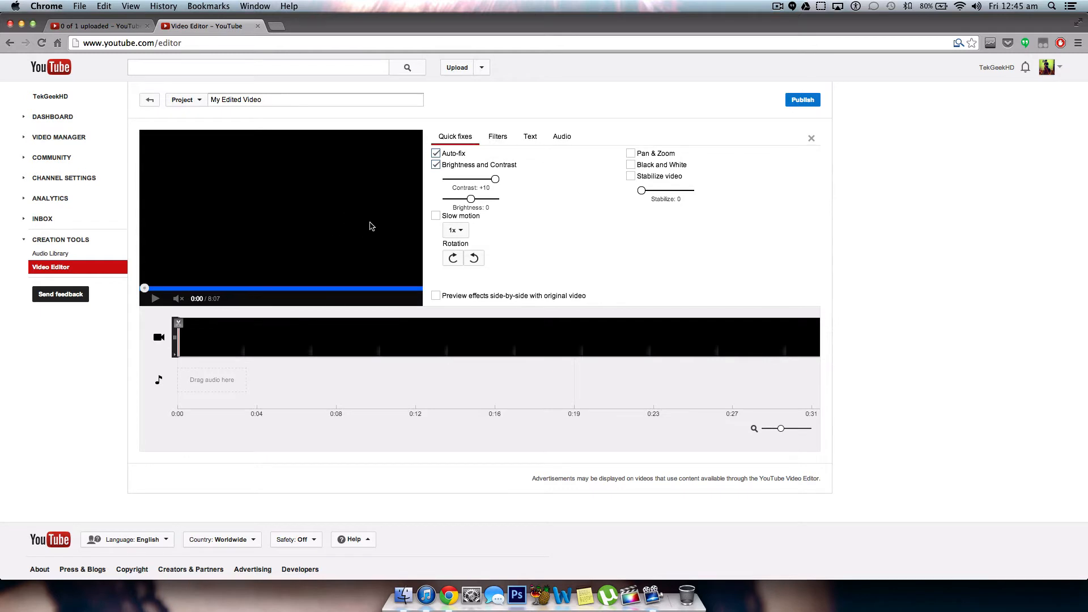
{"action": "left_click", "coordinate": [155, 299]}
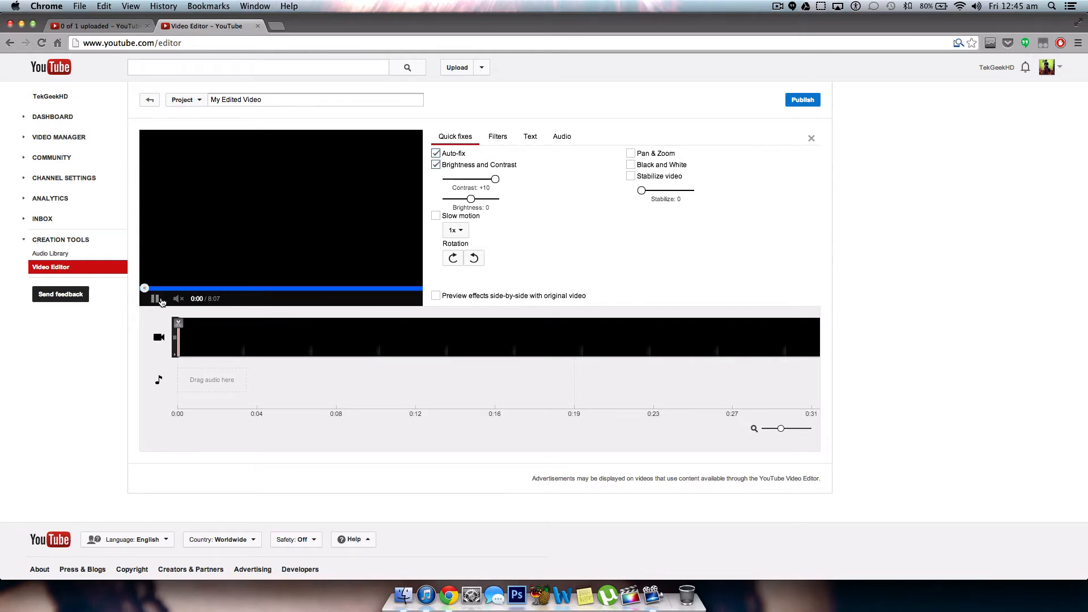
{"action": "left_click", "coordinate": [154, 298]}
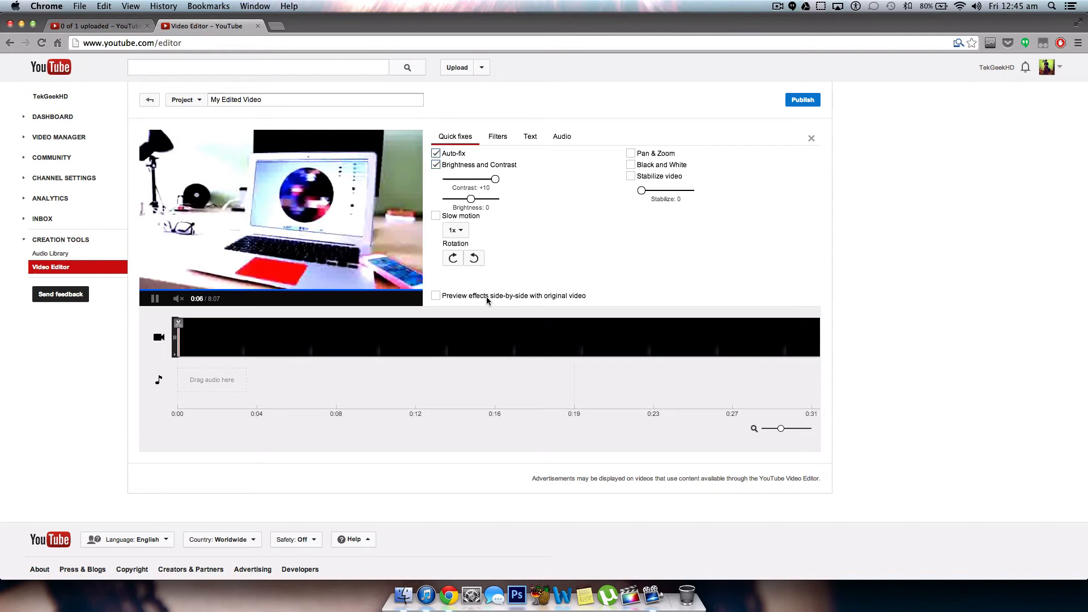
Step: Turn on 'Preview effects side-by-side with original video', then play and stop the preview
{"action": "left_click", "coordinate": [436, 295]}
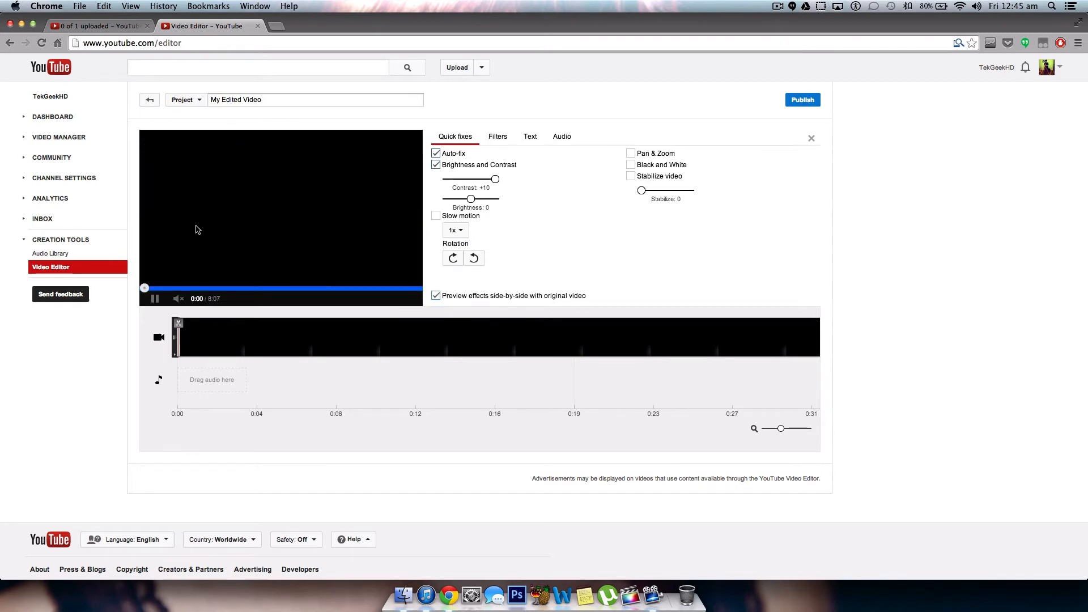
{"action": "left_click", "coordinate": [155, 299]}
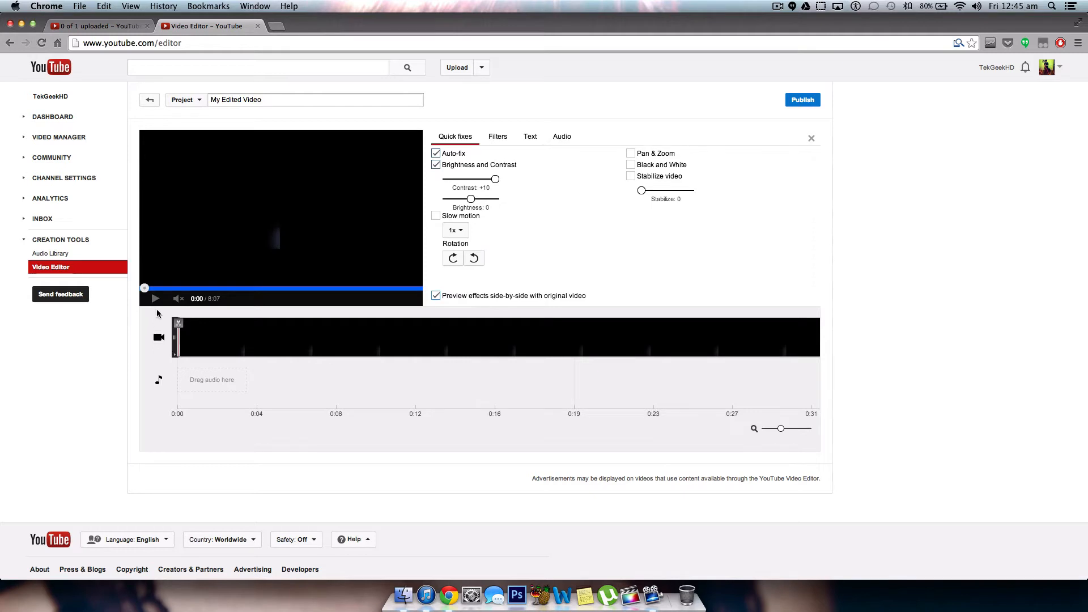
{"action": "mouse_move", "coordinate": [165, 300]}
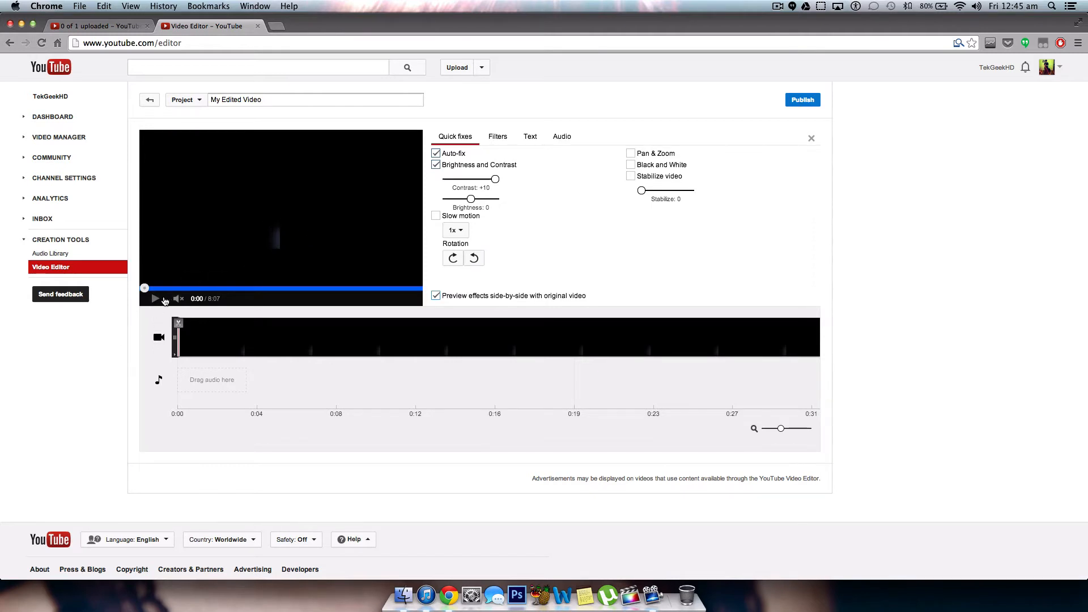
{"action": "left_click", "coordinate": [155, 299]}
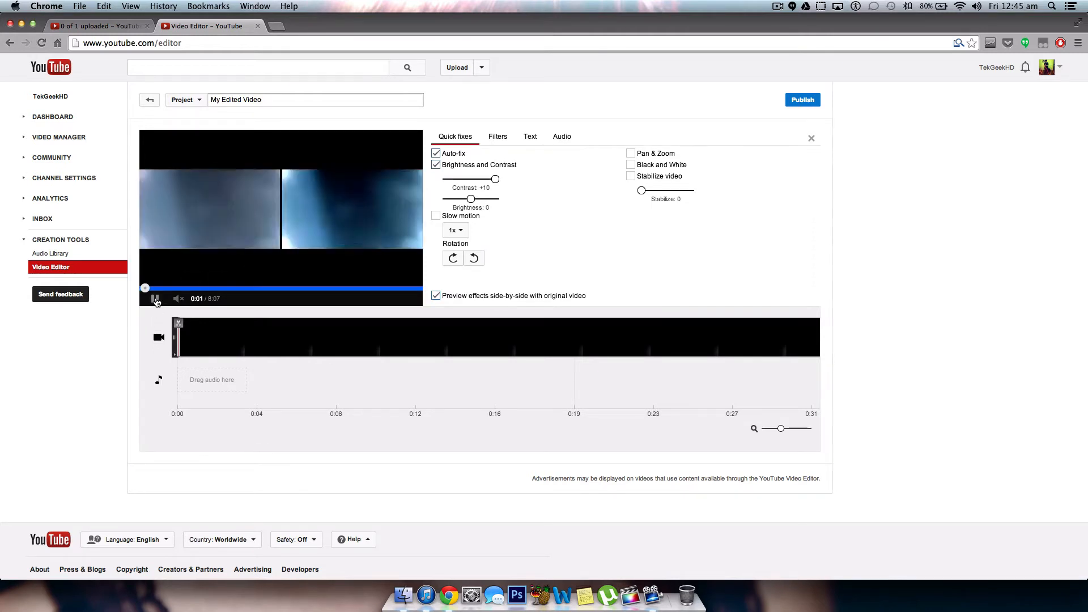
{"action": "left_click", "coordinate": [156, 299]}
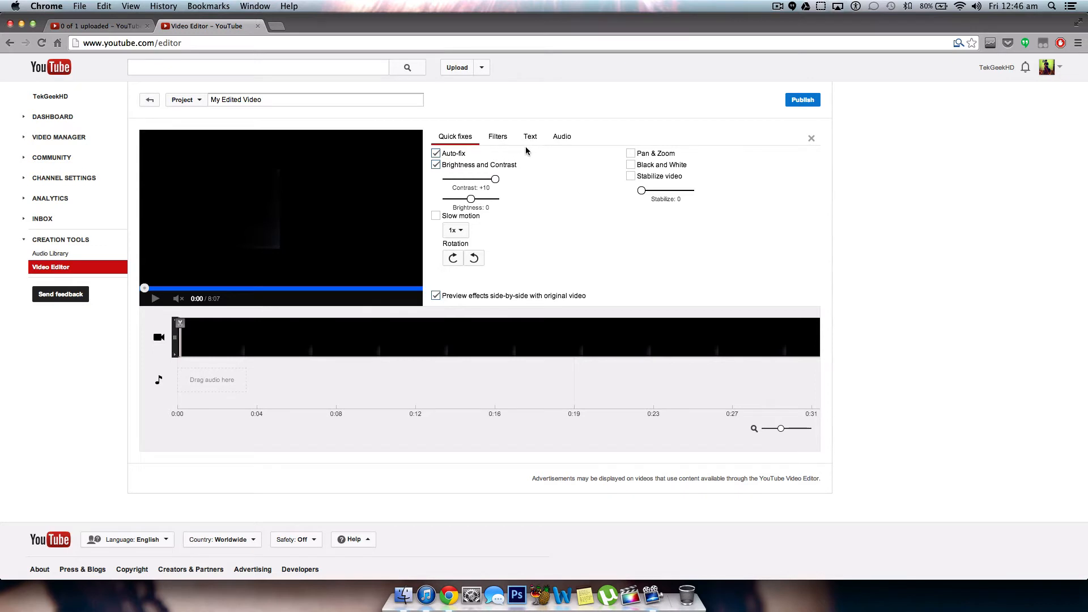
Step: Apply the Old-Fashioned filter and play it beside the original
{"action": "left_click", "coordinate": [497, 136]}
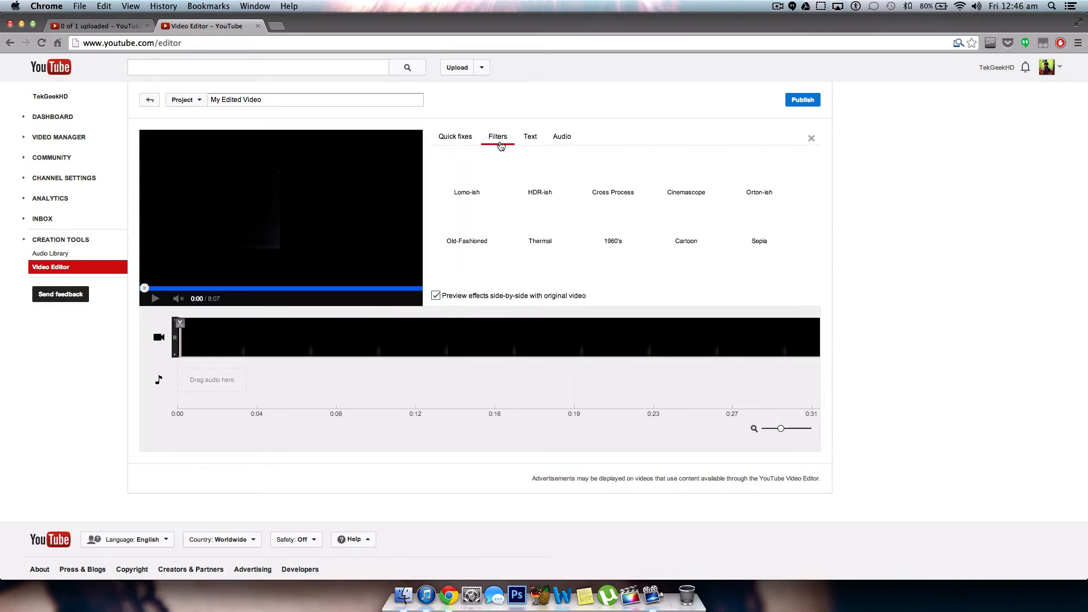
{"action": "left_click", "coordinate": [497, 136]}
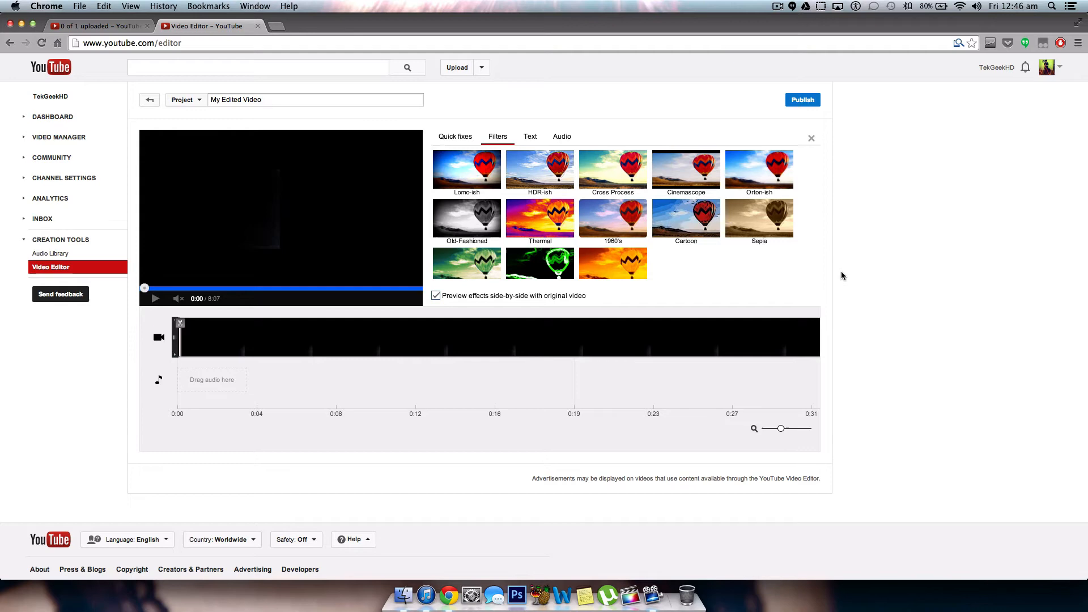
{"action": "mouse_move", "coordinate": [540, 218]}
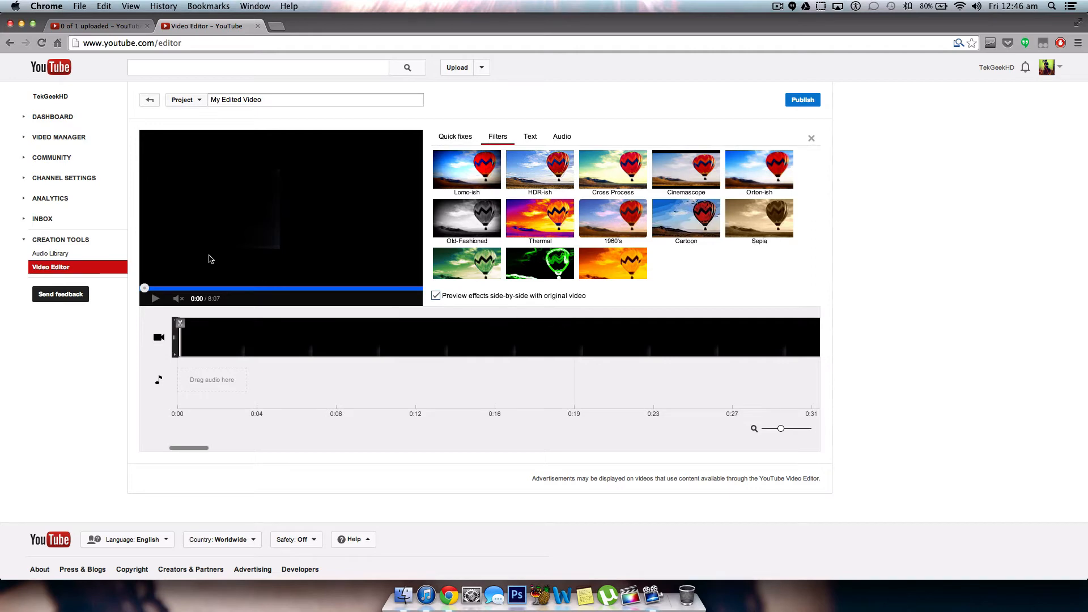
{"action": "left_click", "coordinate": [466, 219]}
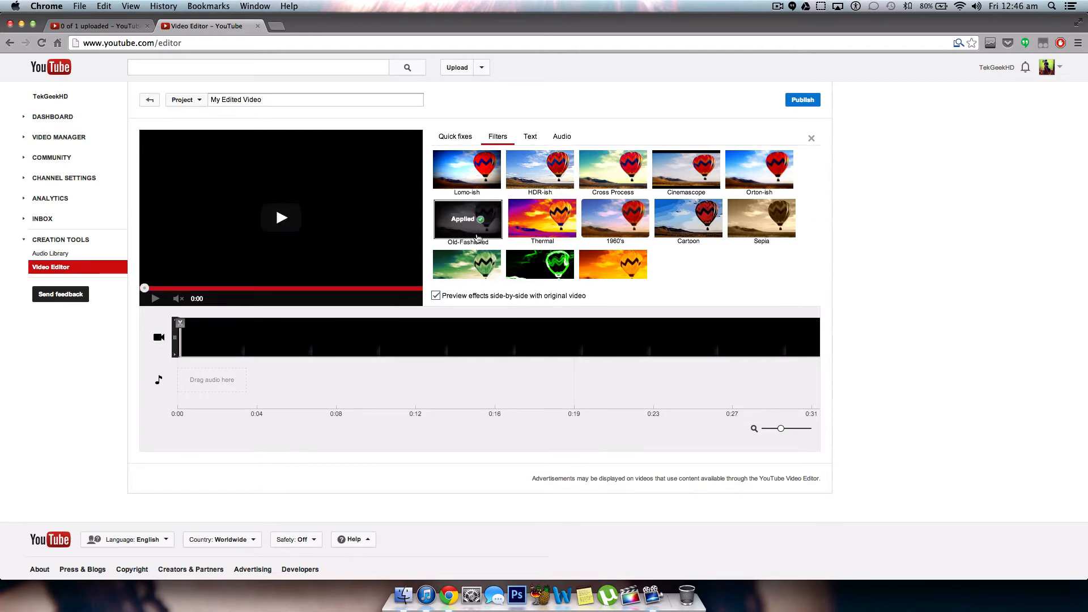
{"action": "left_click", "coordinate": [156, 298]}
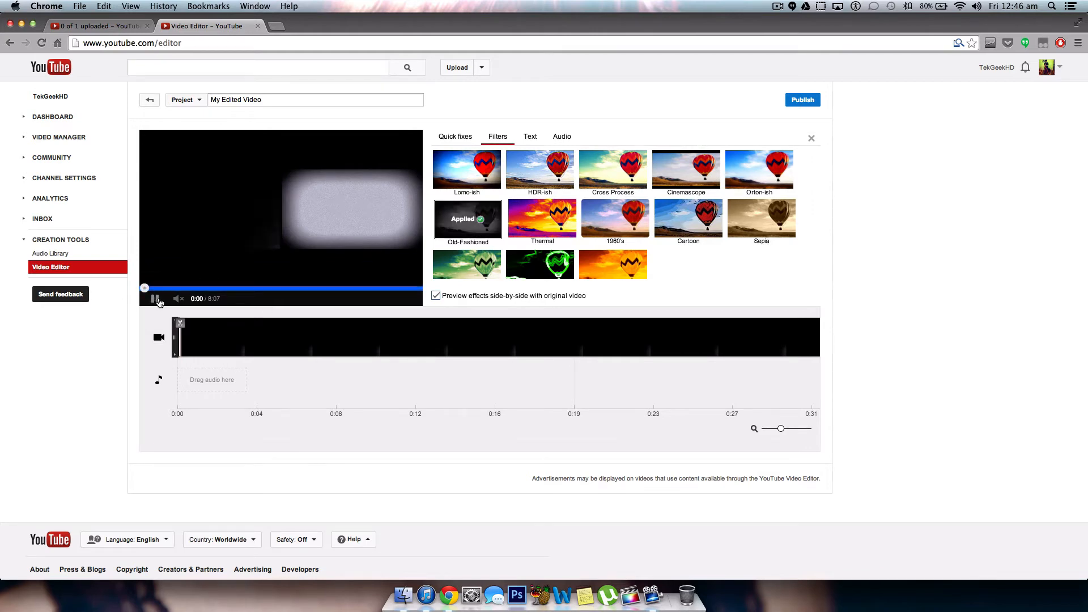
{"action": "left_click", "coordinate": [158, 298]}
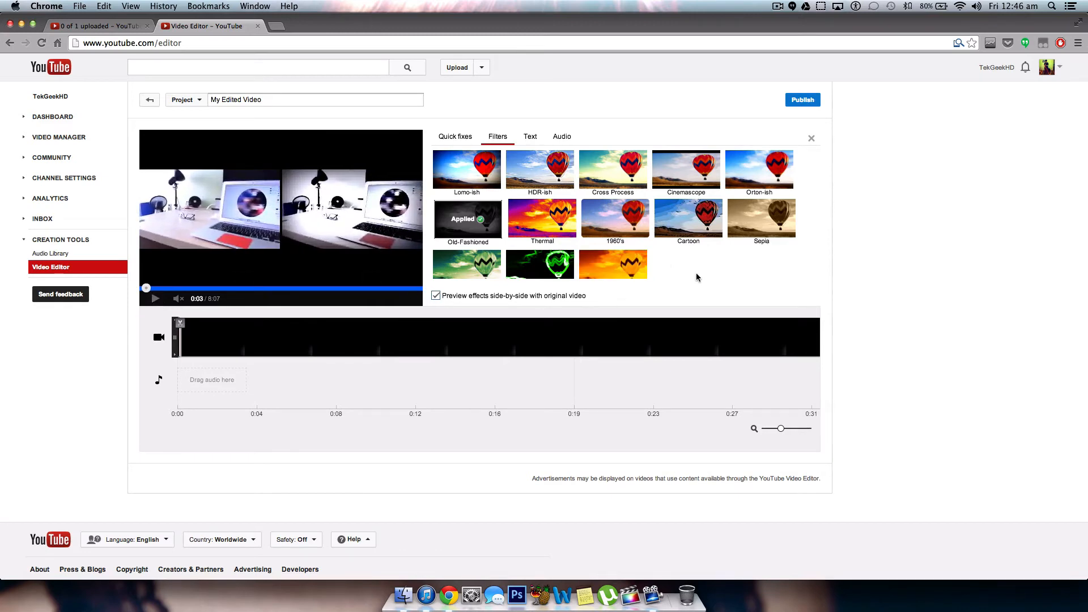
{"action": "mouse_move", "coordinate": [983, 324]}
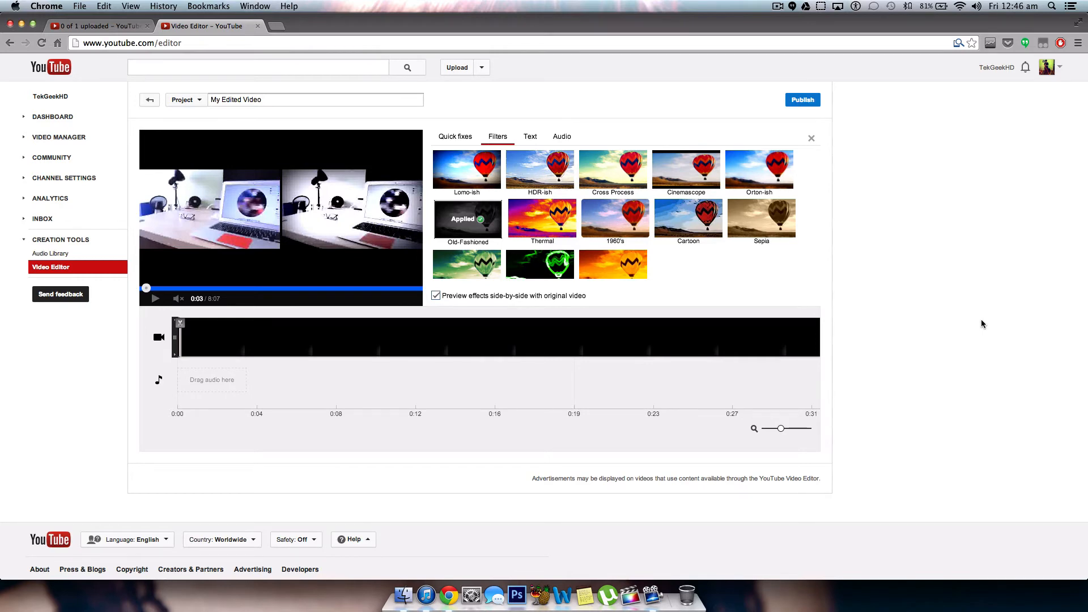
{"action": "mouse_move", "coordinate": [611, 146]}
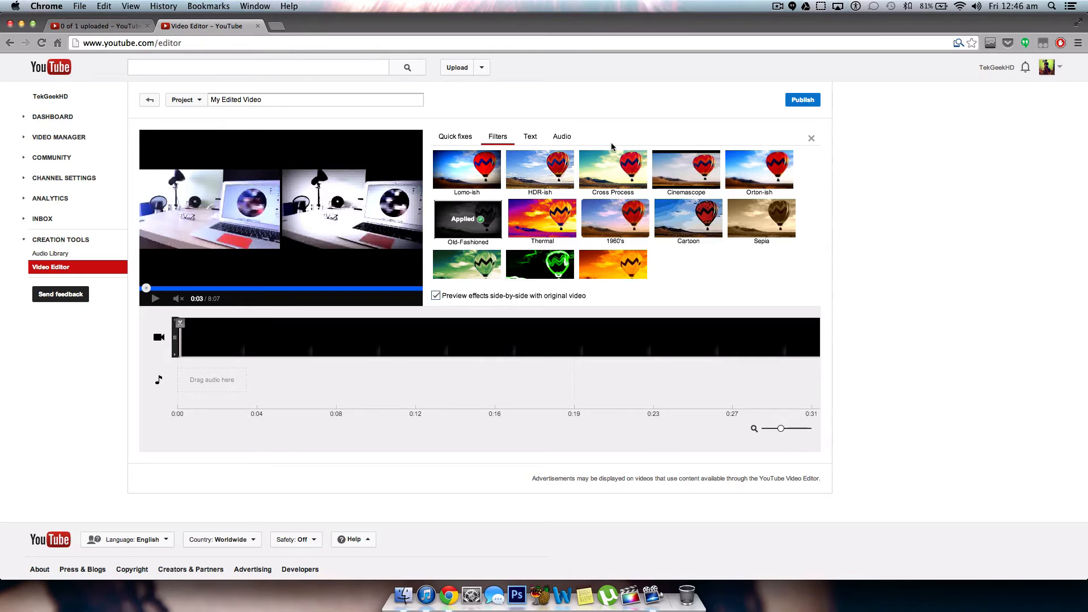
Step: Show the Text overlay settings and scroll through the Font list, keeping Open Sans
{"action": "left_click", "coordinate": [530, 136]}
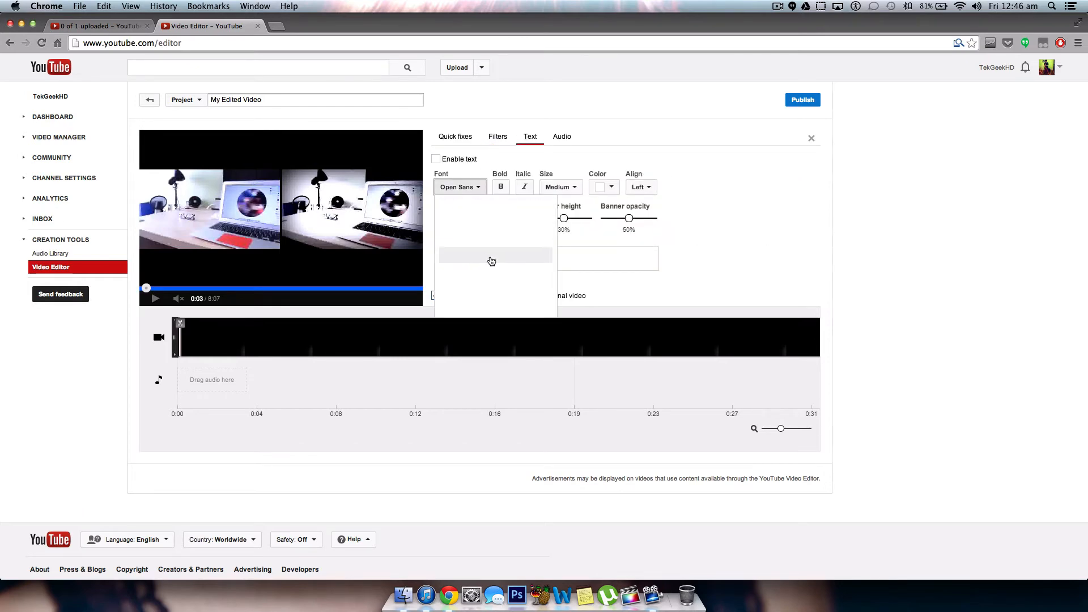
{"action": "left_click", "coordinate": [460, 186]}
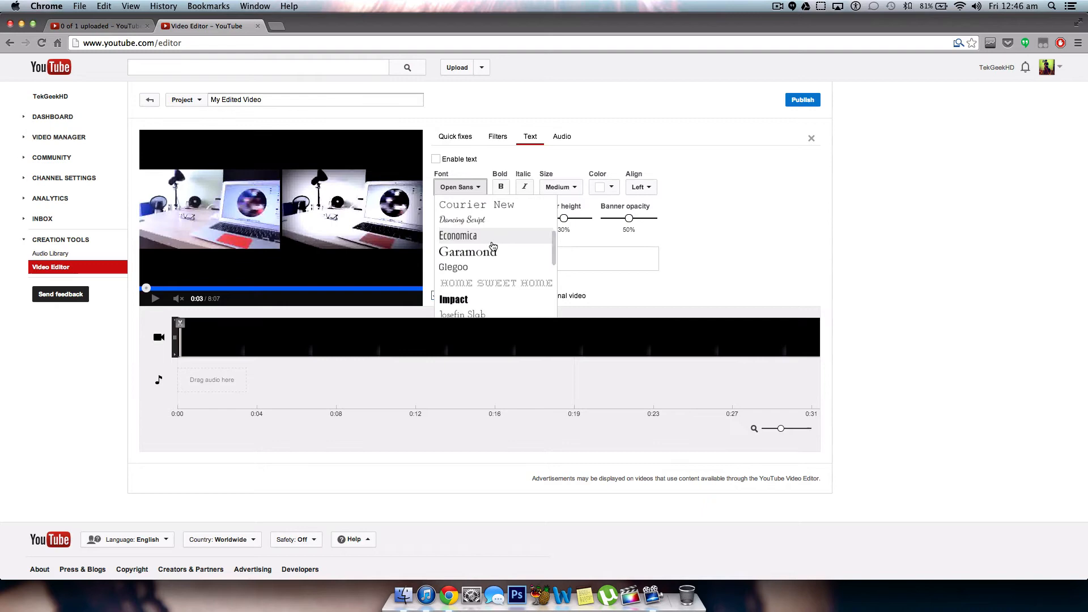
{"action": "scroll", "scroll_direction": "down", "scroll_amount": 3}
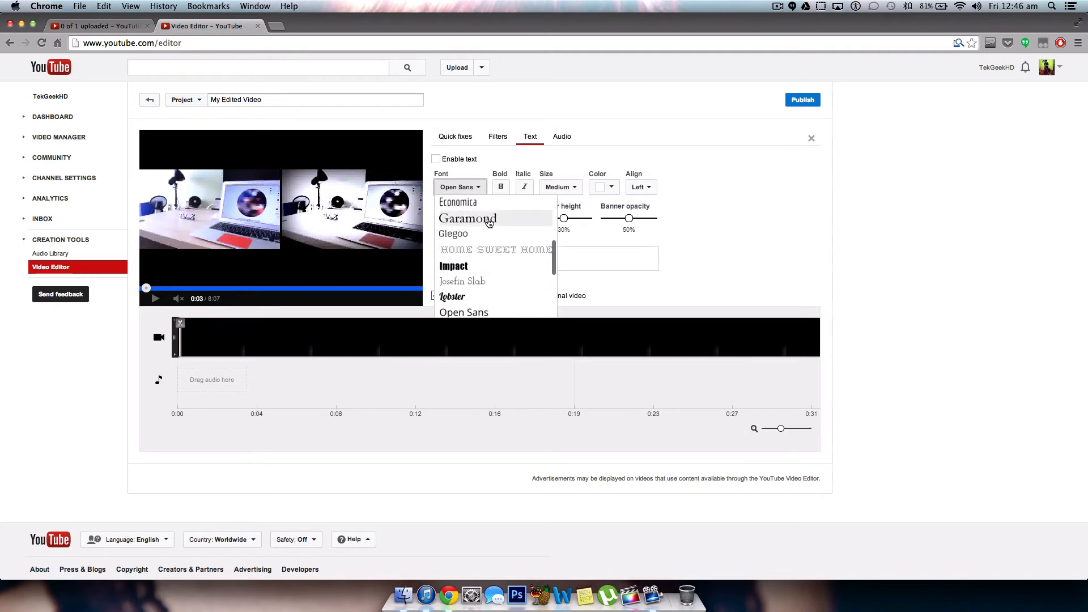
{"action": "scroll", "scroll_direction": "down", "scroll_amount": 3}
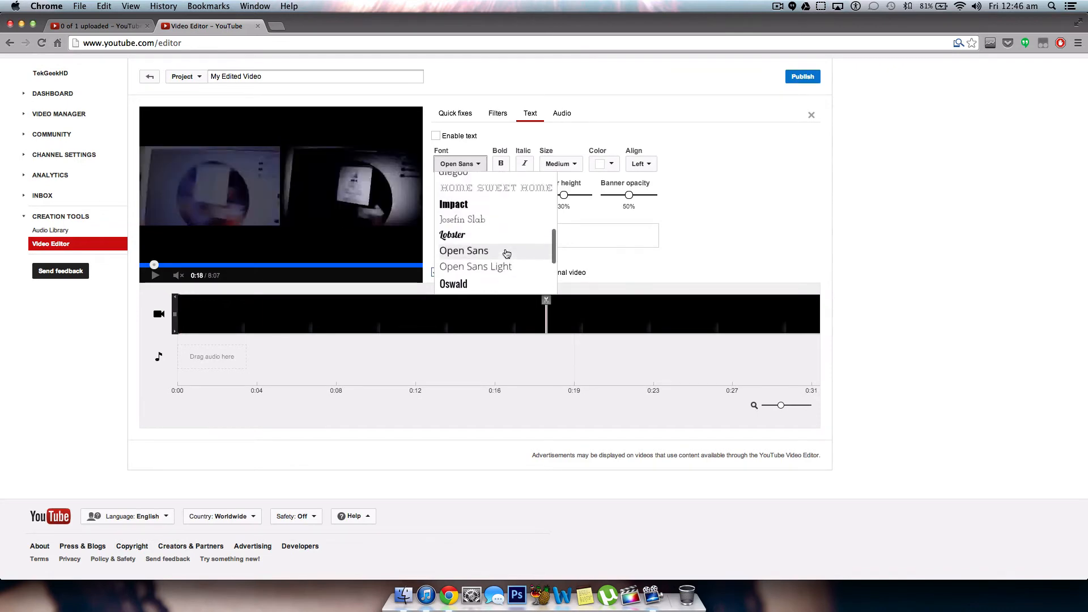
{"action": "scroll", "scroll_direction": "up", "scroll_amount": 3}
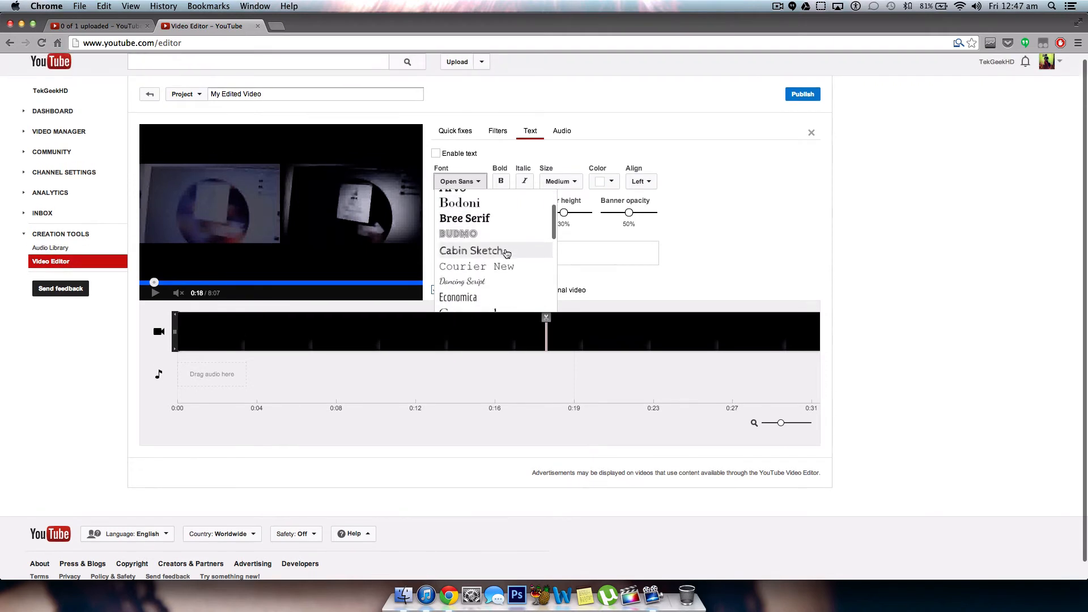
{"action": "scroll", "scroll_direction": "down", "scroll_amount": 3}
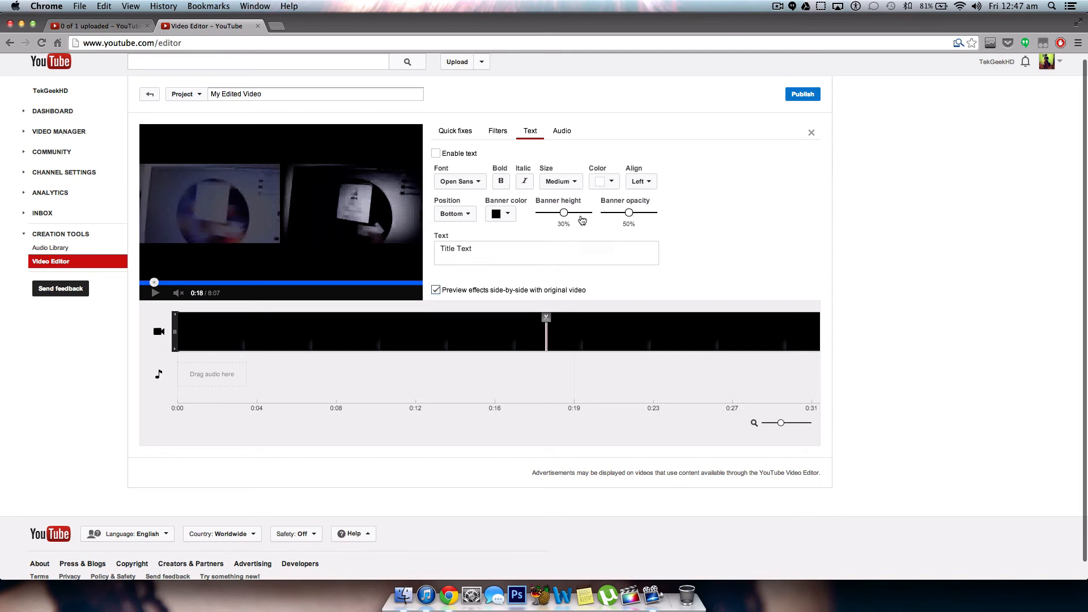
{"action": "mouse_move", "coordinate": [611, 228]}
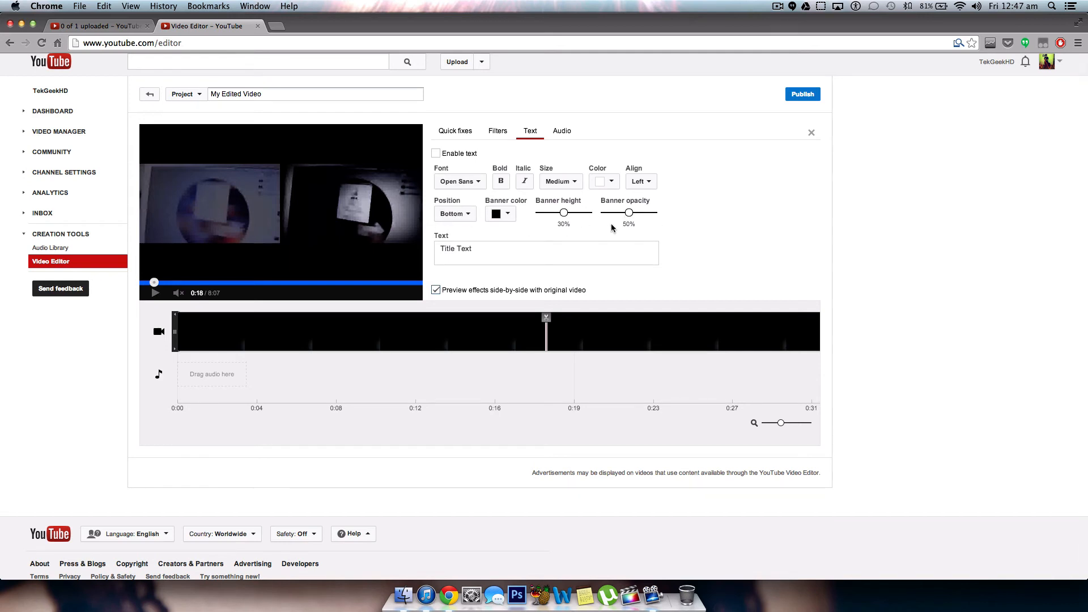
{"action": "mouse_move", "coordinate": [568, 142]}
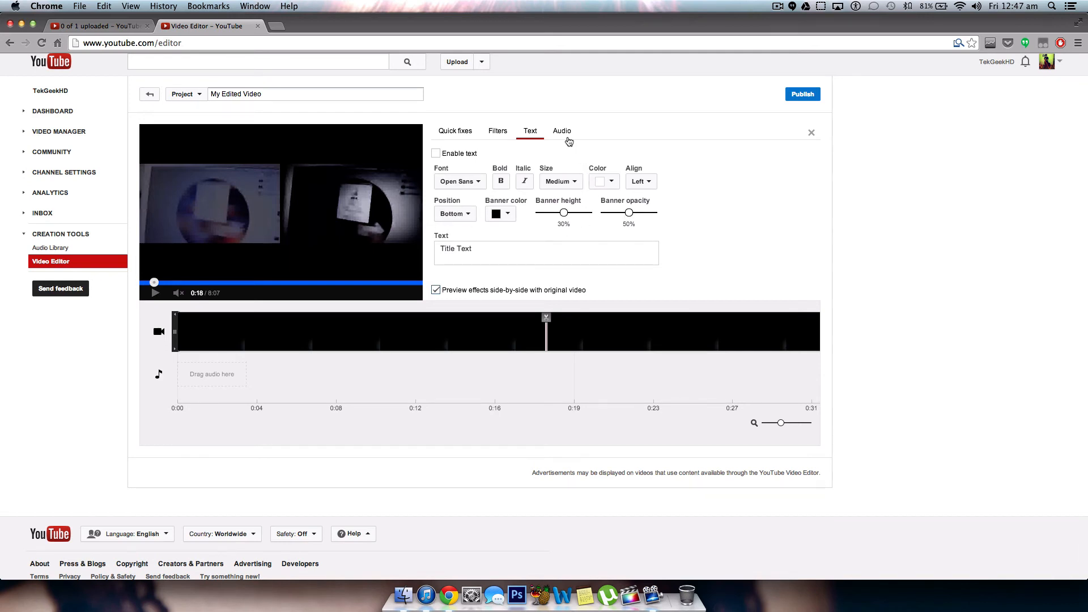
Step: Load Silent Partner's 'The Engagement' from the audio library and pause and resume its preview
{"action": "left_click", "coordinate": [562, 131]}
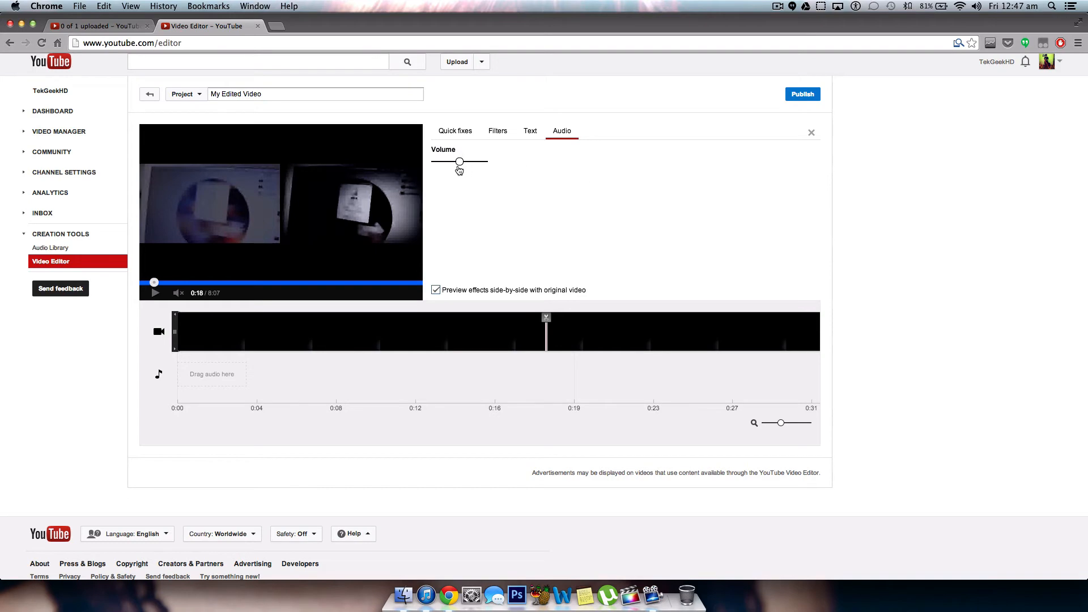
{"action": "left_click", "coordinate": [155, 292]}
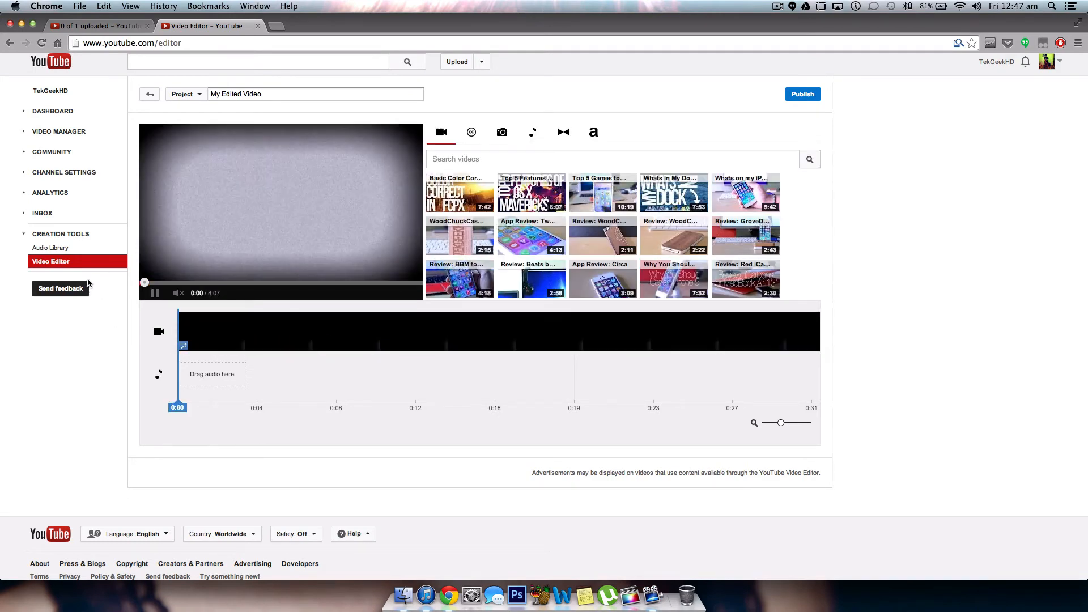
{"action": "left_click", "coordinate": [531, 132]}
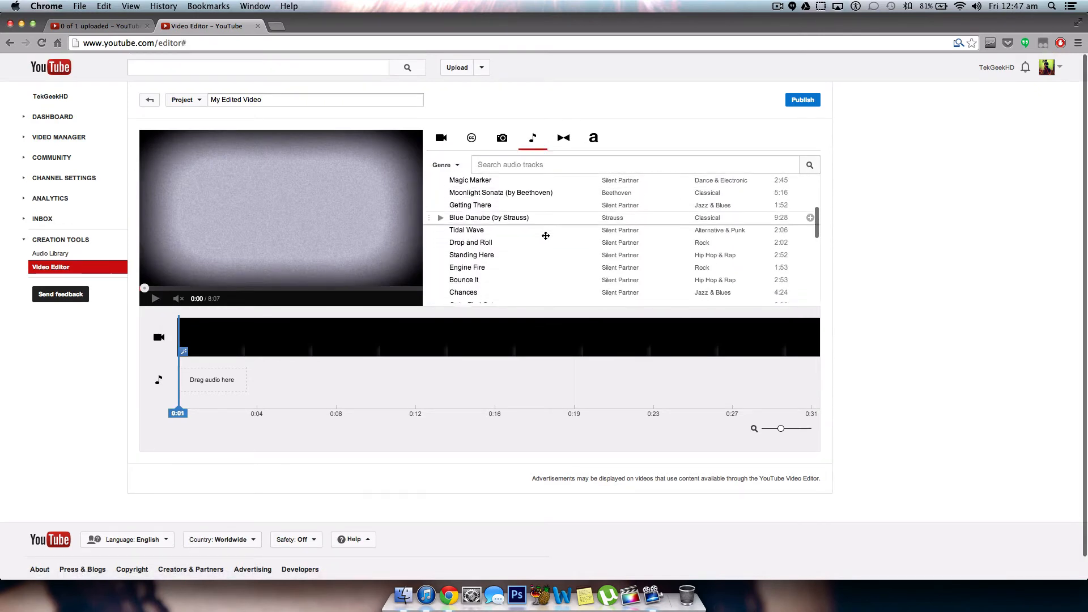
{"action": "scroll", "scroll_direction": "down", "scroll_amount": 3}
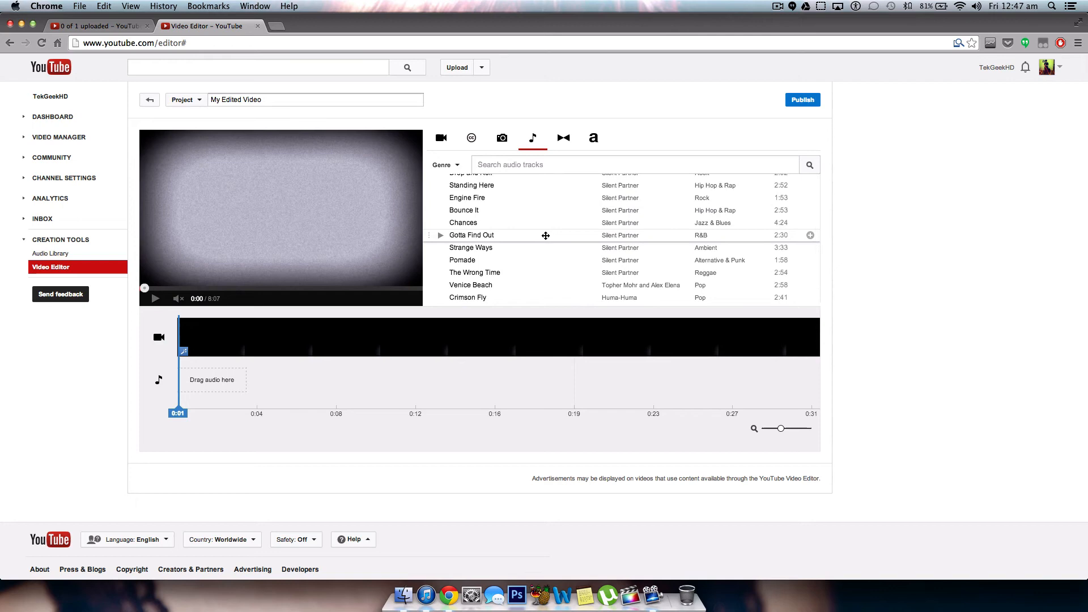
{"action": "scroll", "scroll_direction": "up", "scroll_amount": 3}
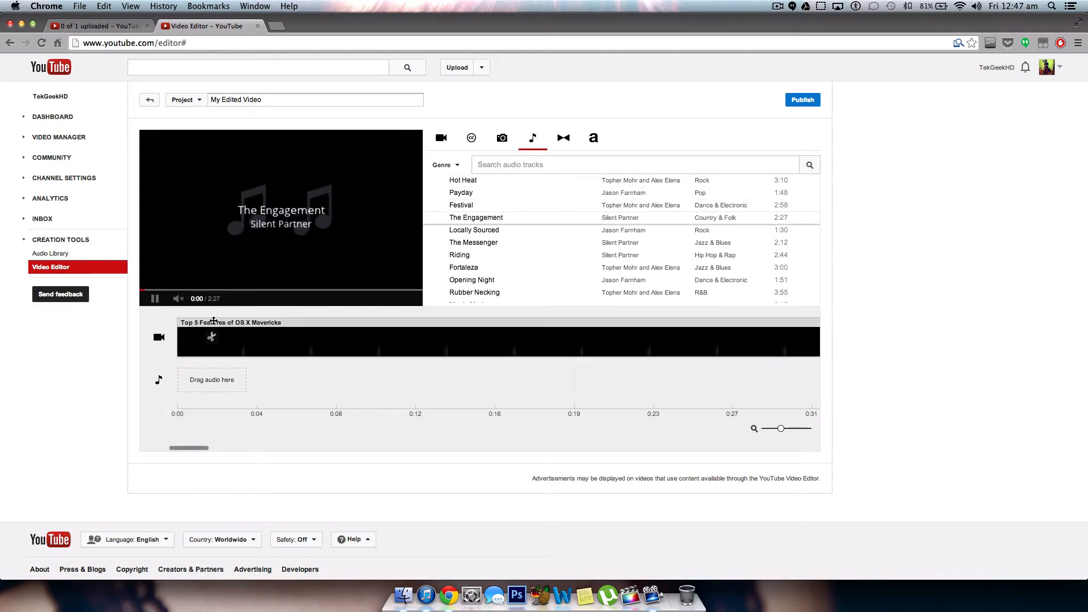
{"action": "left_click", "coordinate": [155, 298]}
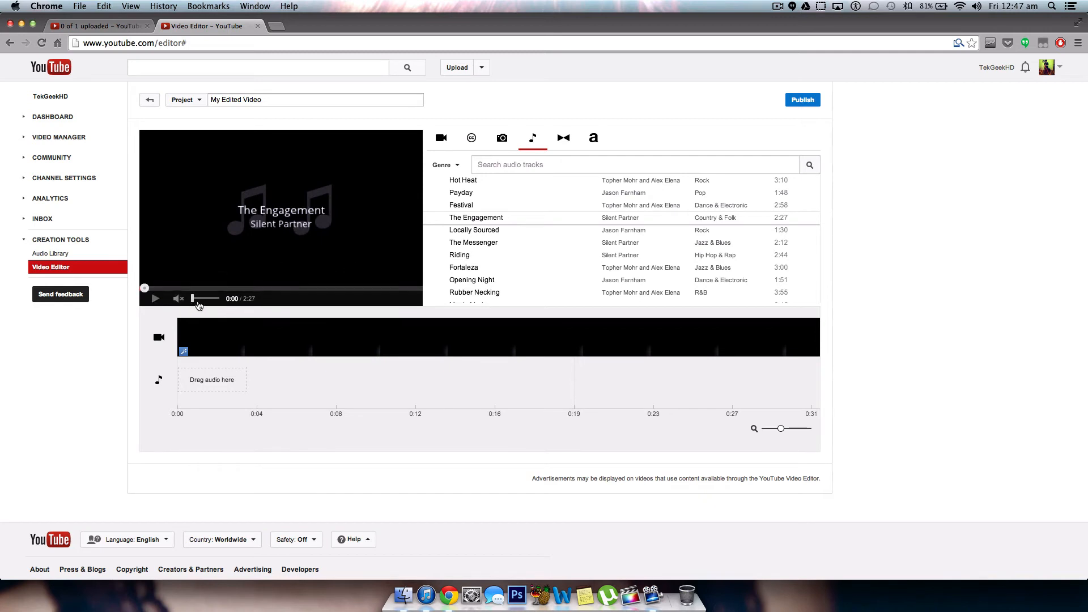
{"action": "left_click", "coordinate": [155, 298]}
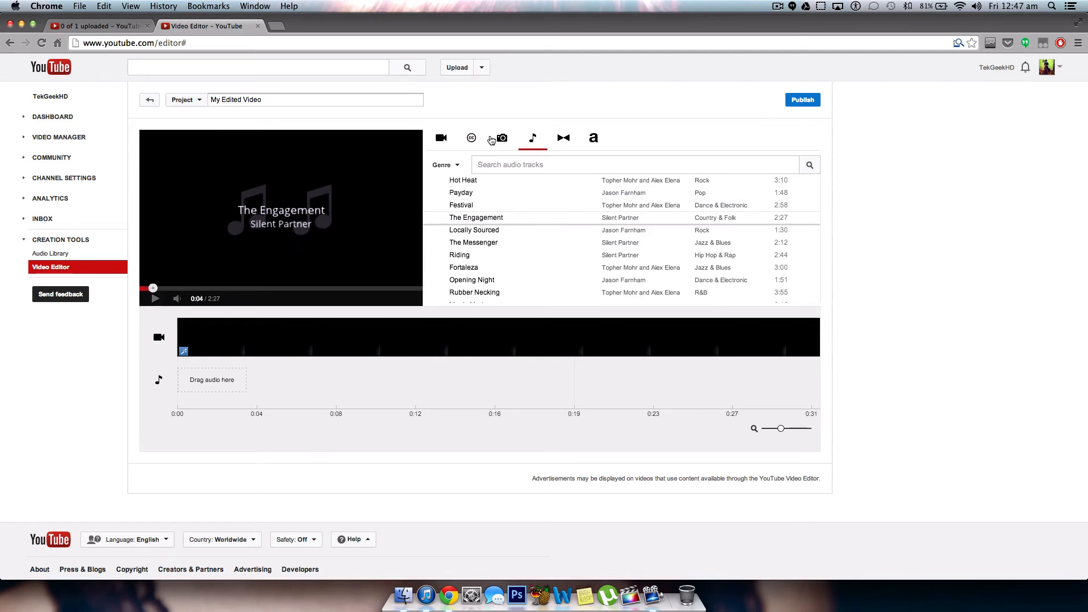
Step: Browse Creative Commons clips such as Golden Gate Bridge and City at night
{"action": "left_click", "coordinate": [471, 137]}
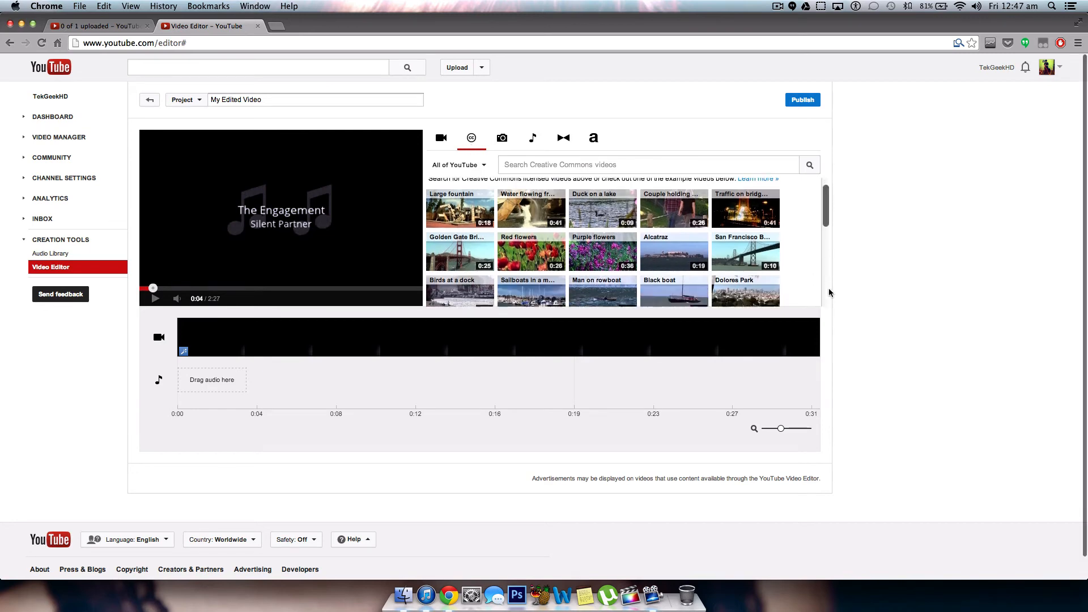
{"action": "scroll", "scroll_direction": "down", "scroll_amount": 3}
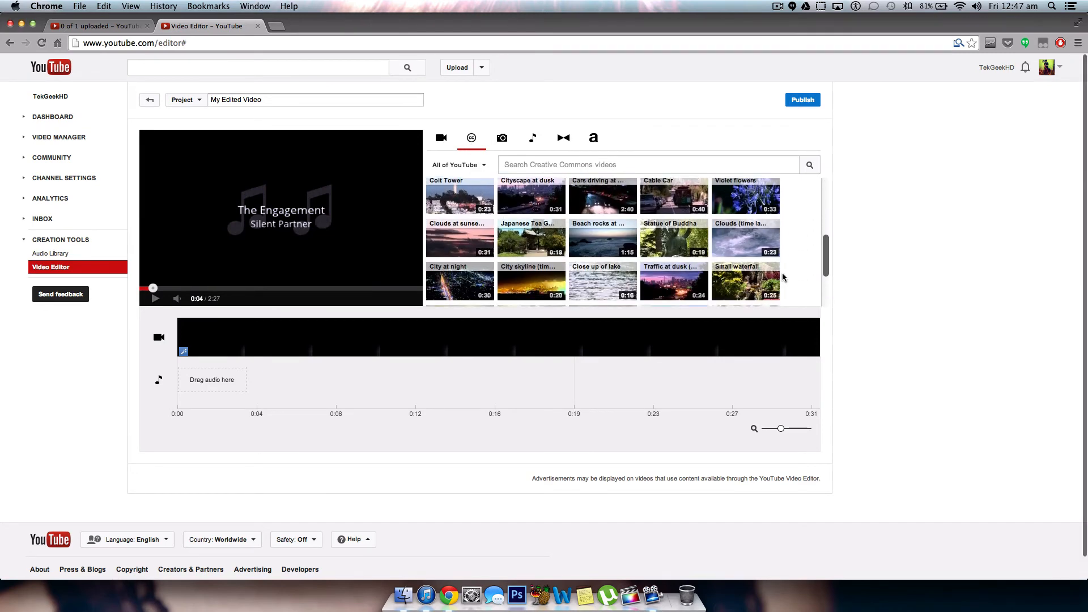
{"action": "scroll", "scroll_direction": "down", "scroll_amount": 3}
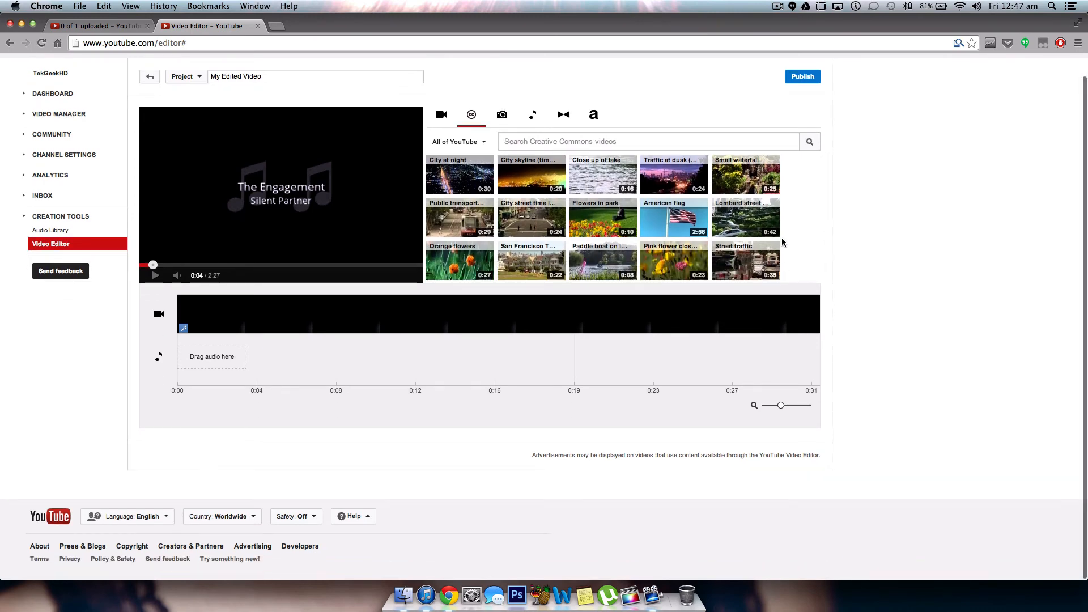
{"action": "scroll", "scroll_direction": "up", "scroll_amount": 3}
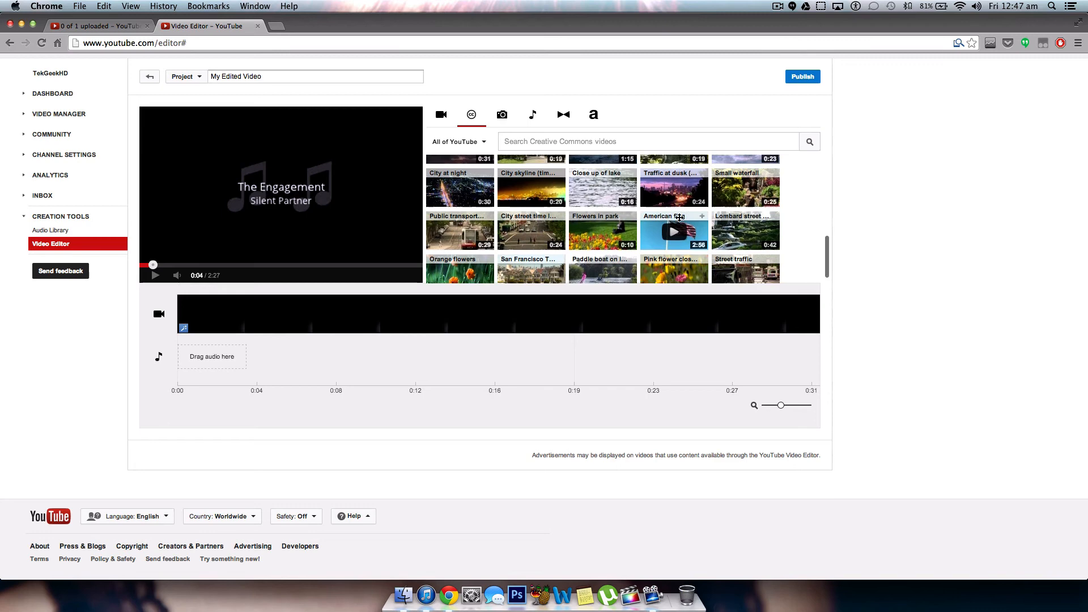
{"action": "scroll", "scroll_direction": "up", "scroll_amount": 3}
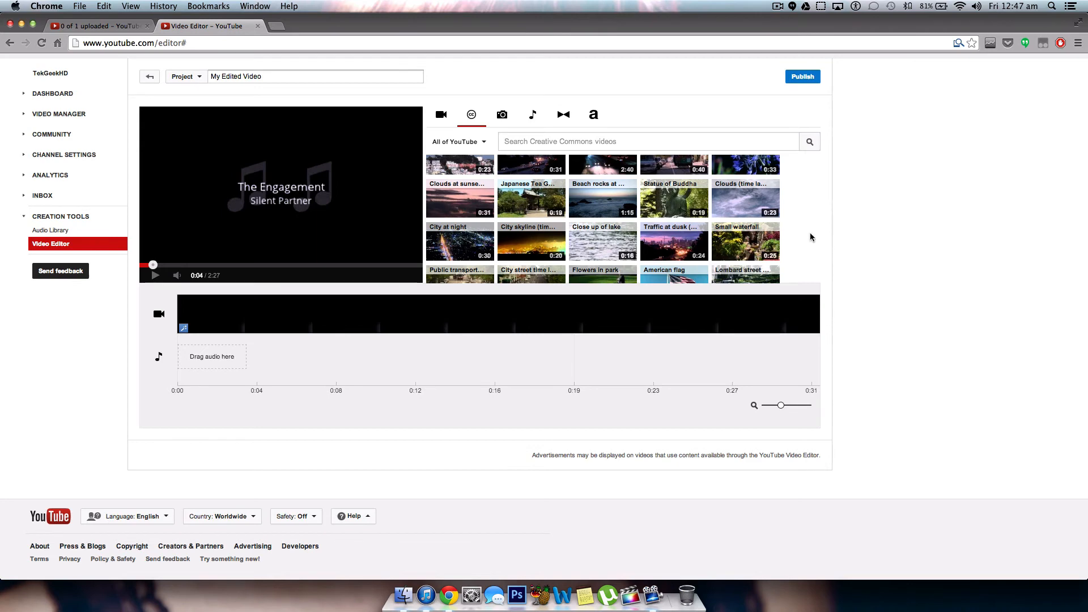
{"action": "mouse_move", "coordinate": [812, 248]}
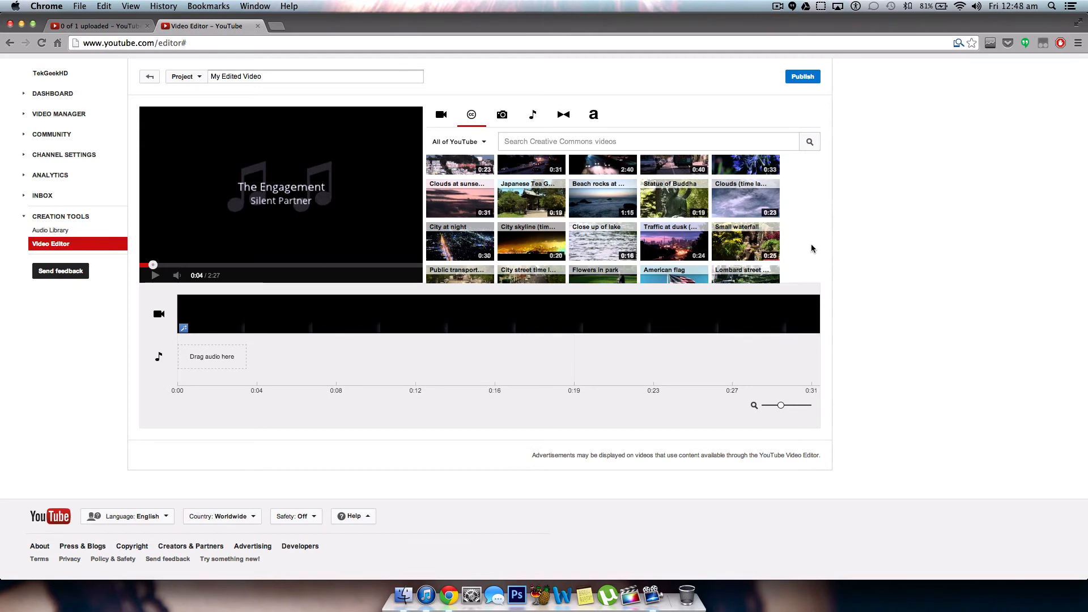
{"action": "mouse_move", "coordinate": [563, 115]}
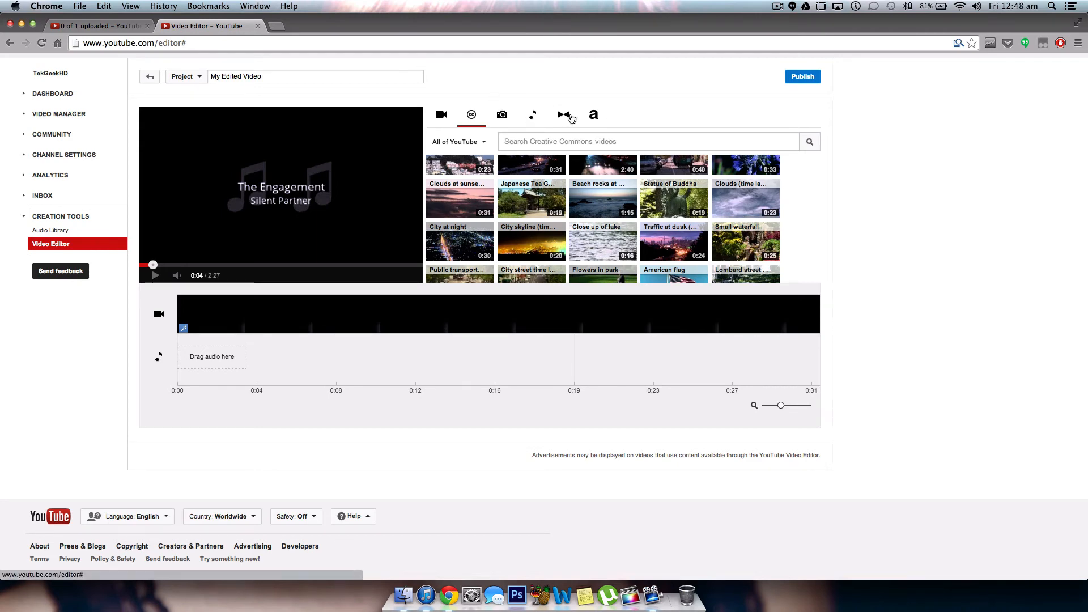
Step: Show the transitions library with Crossfade, Wipe, Heart and Star
{"action": "left_click", "coordinate": [563, 114]}
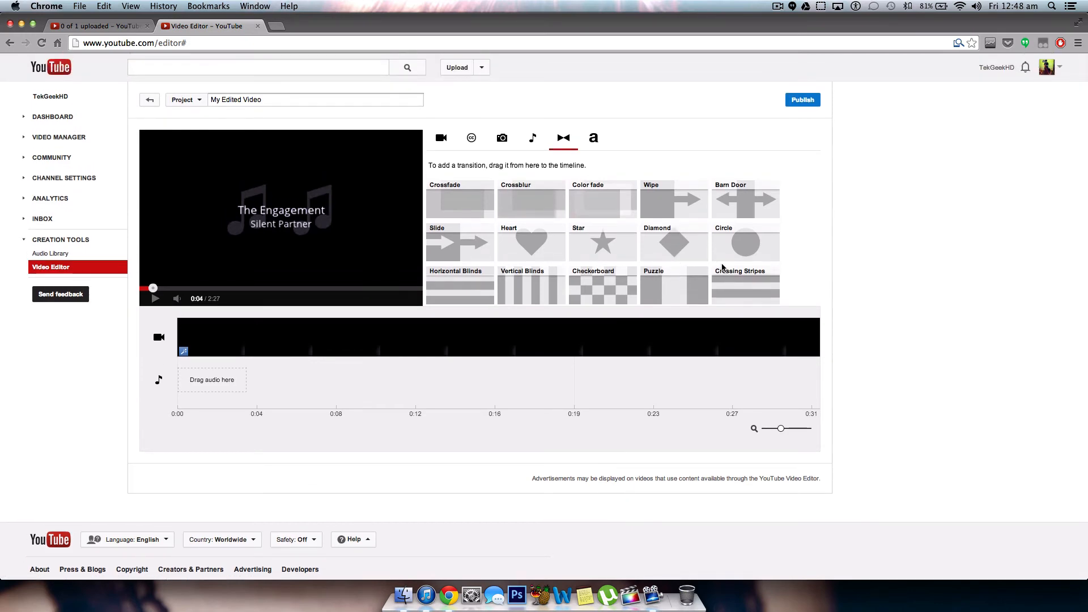
{"action": "mouse_move", "coordinate": [722, 268]}
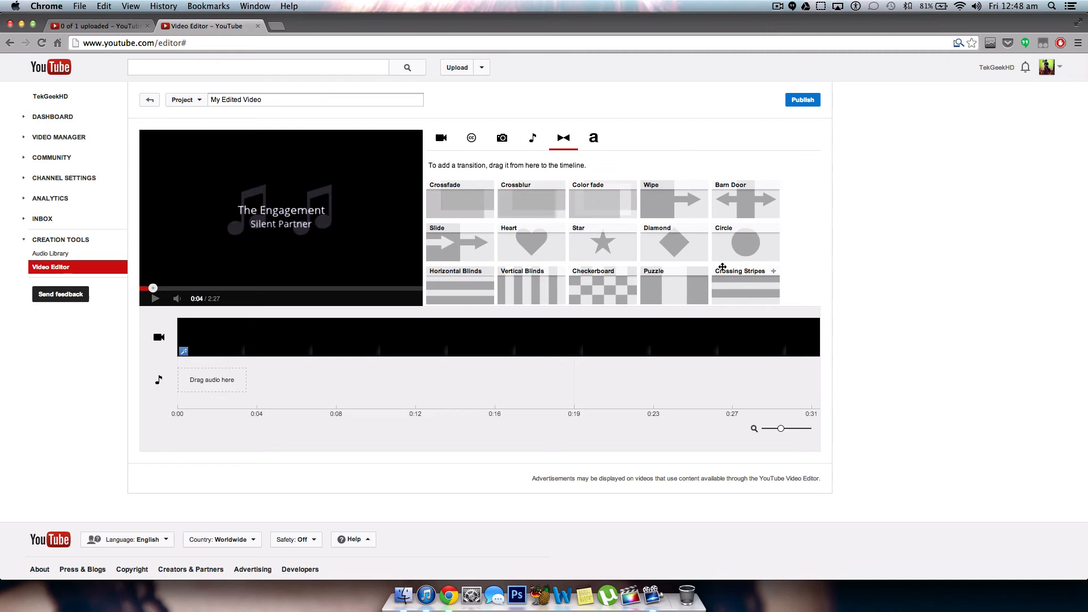
{"action": "mouse_move", "coordinate": [609, 212]}
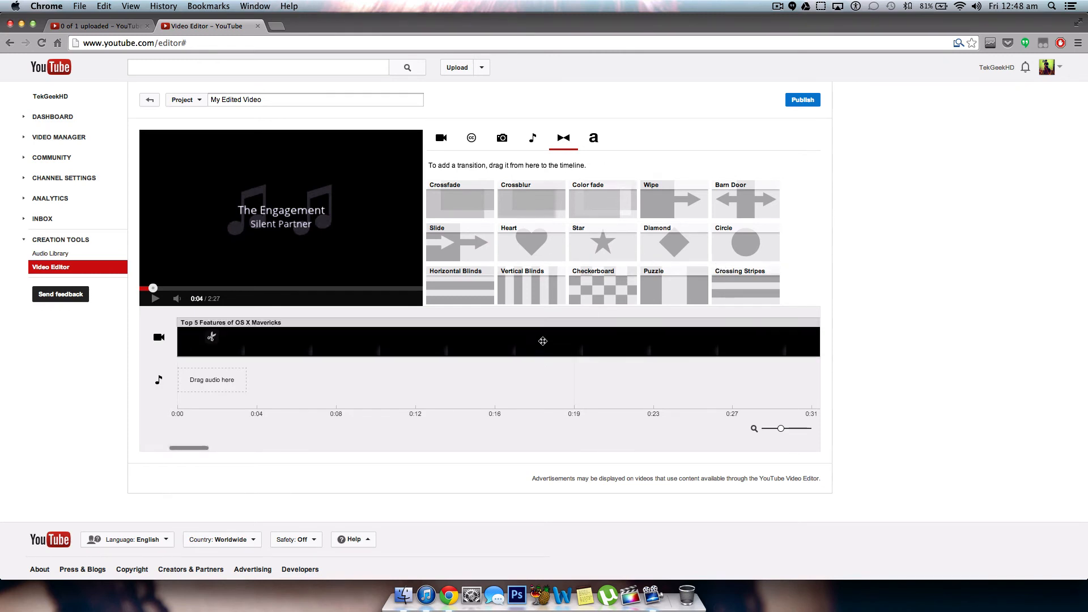
{"action": "mouse_move", "coordinate": [305, 336]}
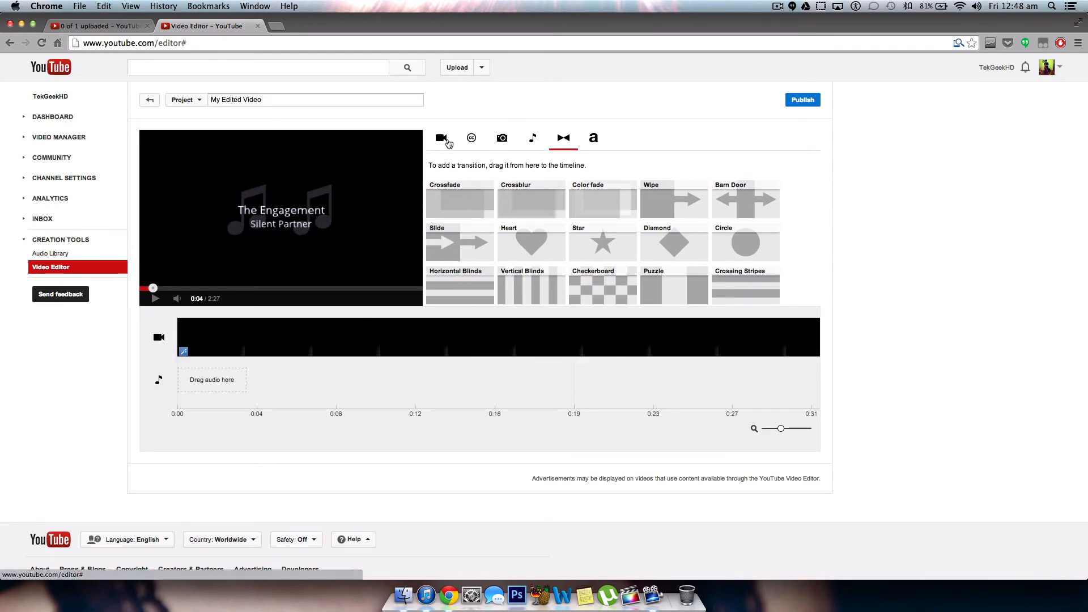
Step: Show My Videos, check upload progress in the other tab, then return to the editor
{"action": "left_click", "coordinate": [441, 137]}
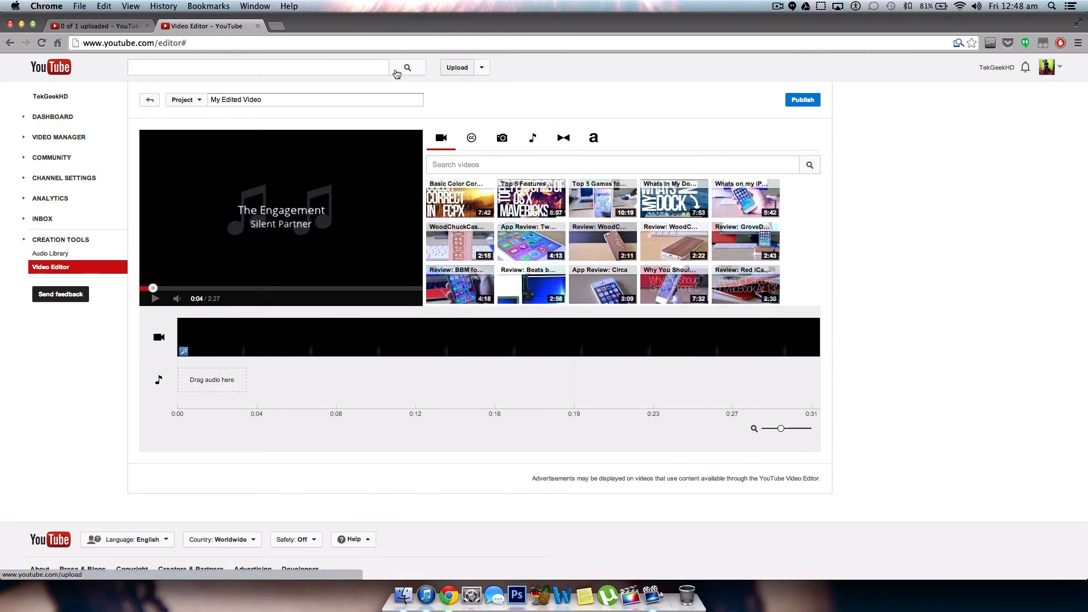
{"action": "left_click", "coordinate": [101, 26]}
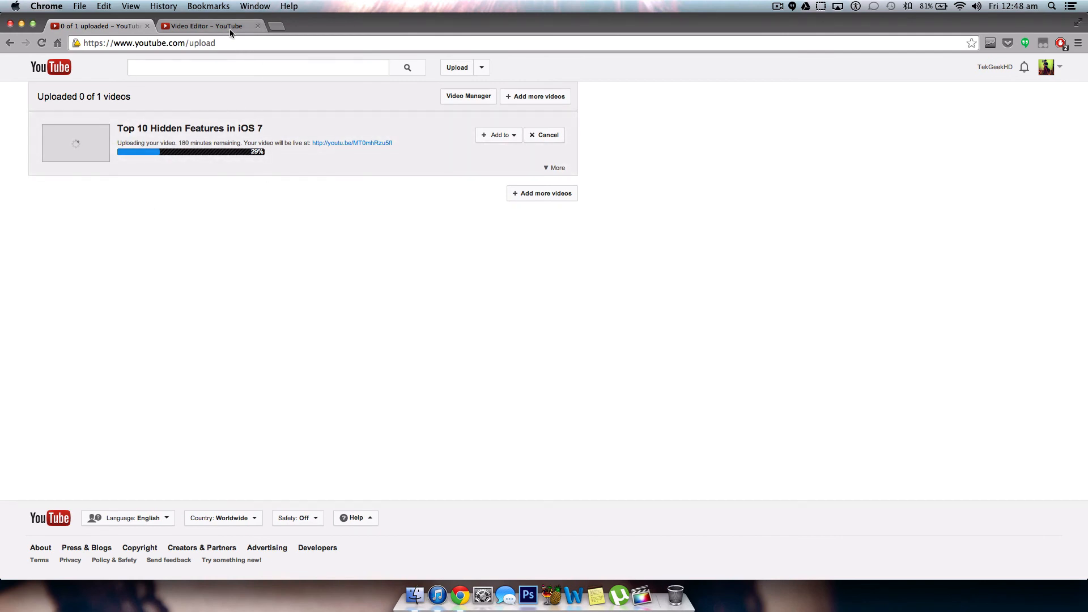
{"action": "left_click", "coordinate": [202, 25]}
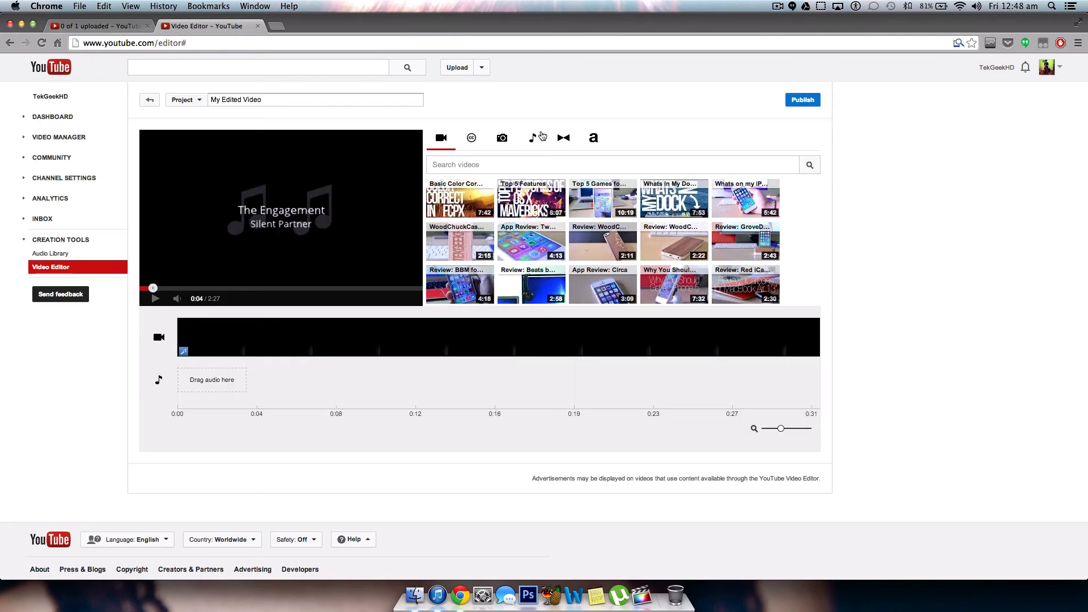
{"action": "mouse_move", "coordinate": [655, 109]}
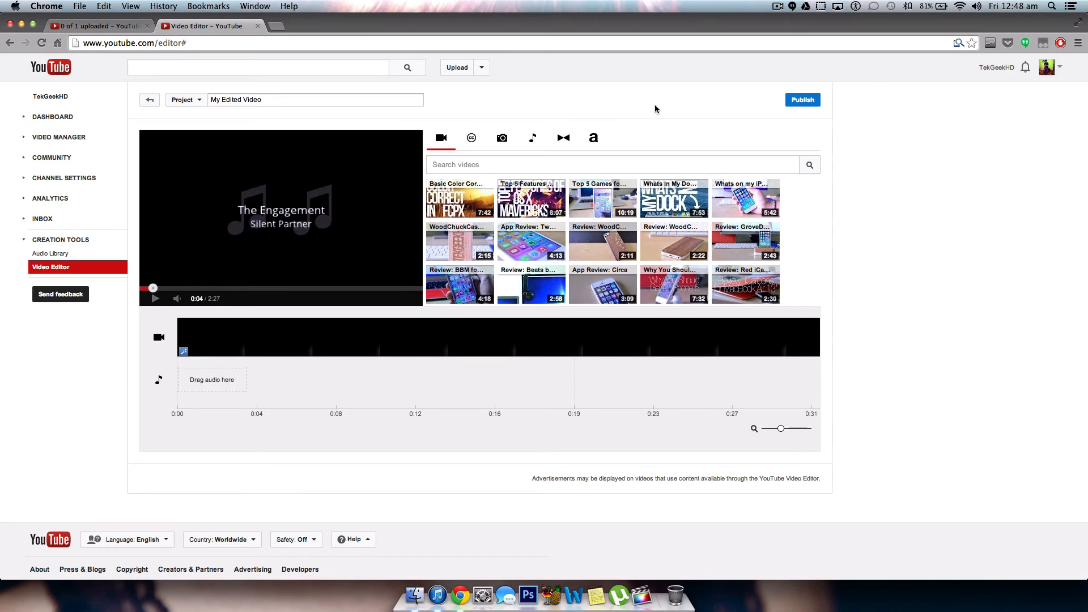
{"action": "mouse_move", "coordinate": [812, 273]}
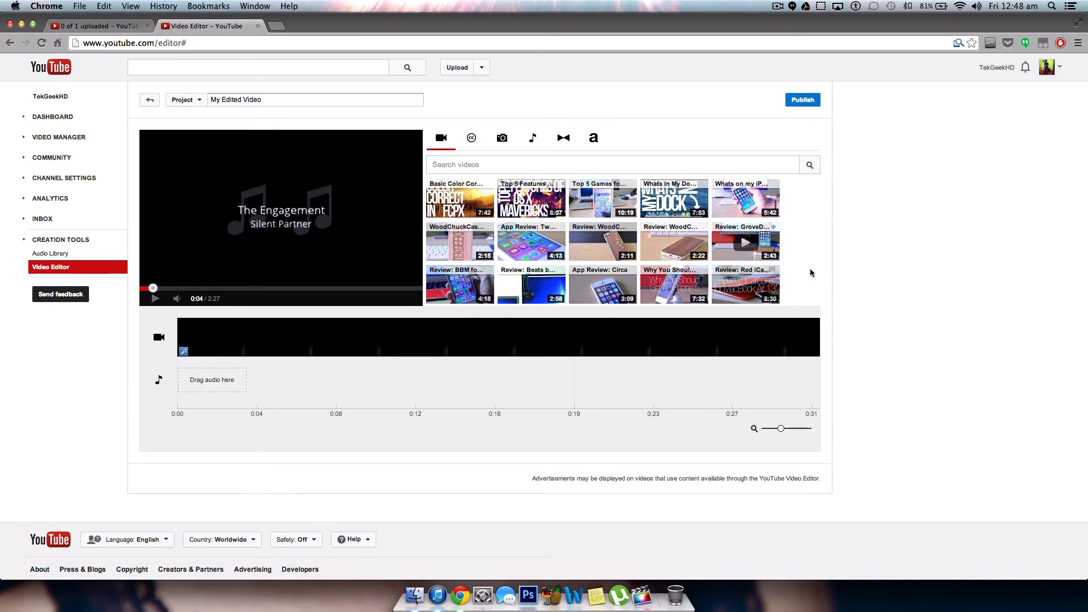
{"action": "mouse_move", "coordinate": [951, 313]}
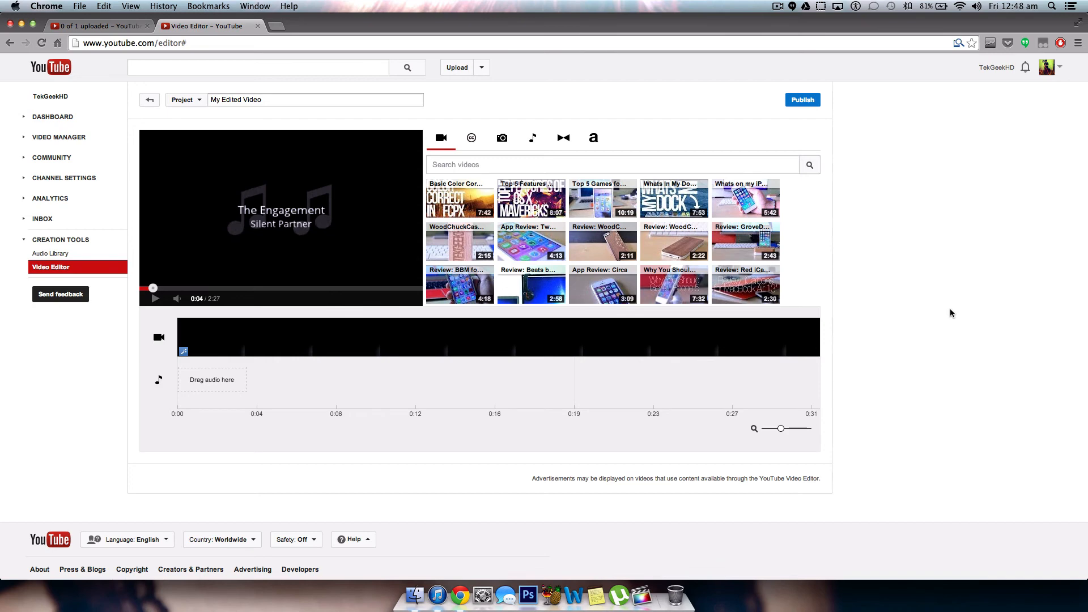
{"action": "mouse_move", "coordinate": [825, 80]}
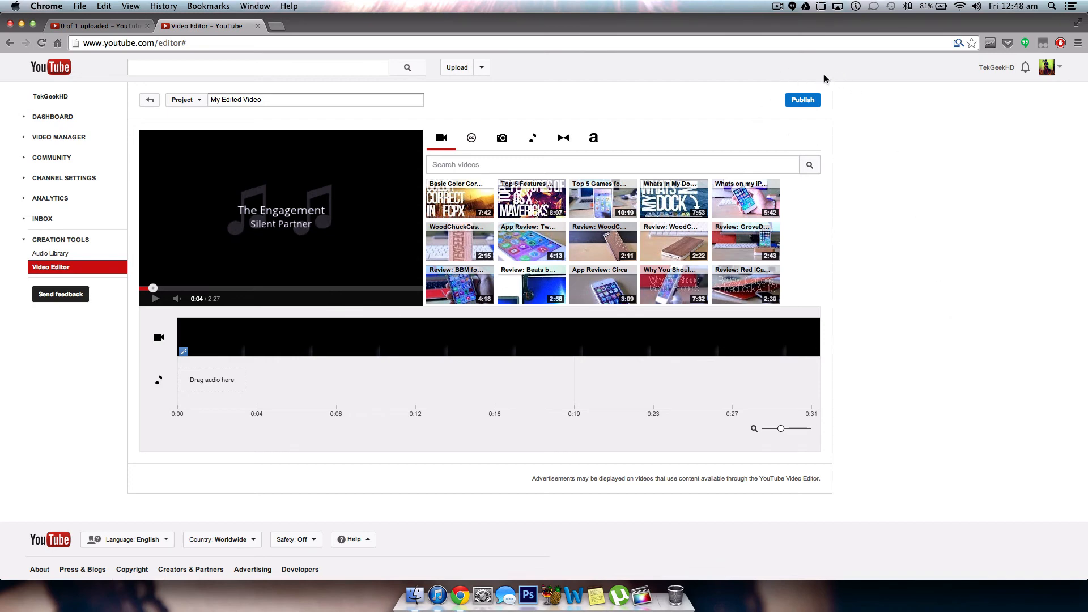
{"action": "mouse_move", "coordinate": [854, 118]}
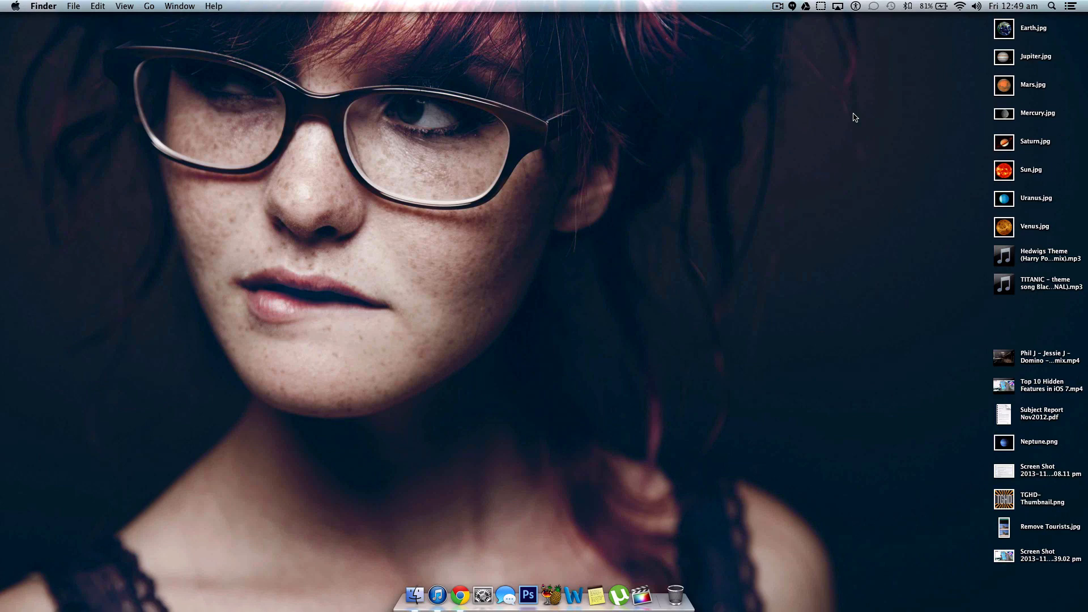
Step: Clean up the desktop icons by Date Modified, moving Remove Tourists.jpg among the planet images
{"action": "right_click", "coordinate": [855, 117]}
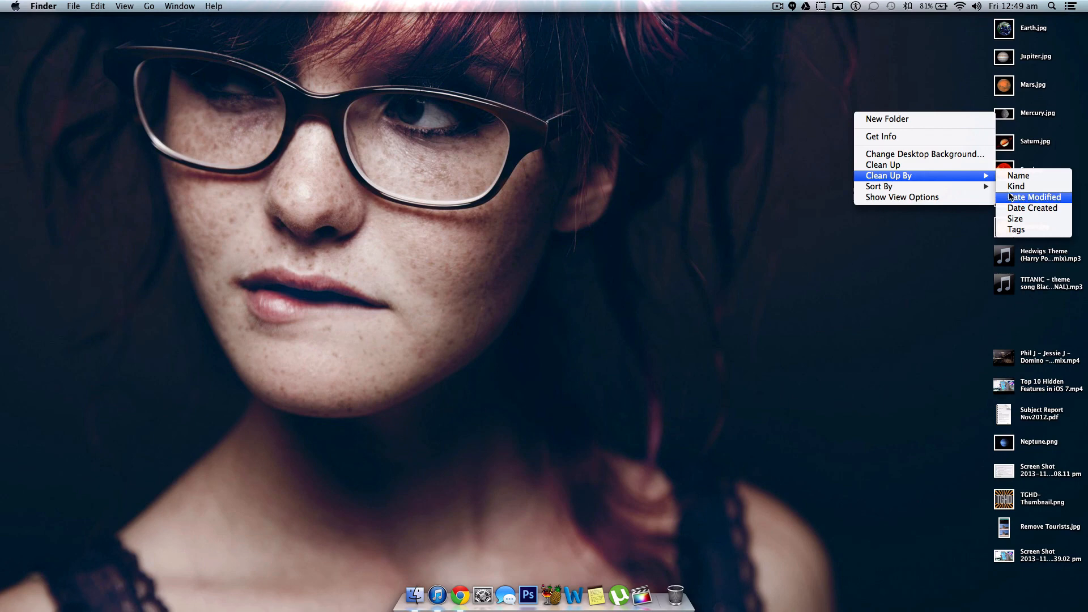
{"action": "left_click", "coordinate": [1019, 175]}
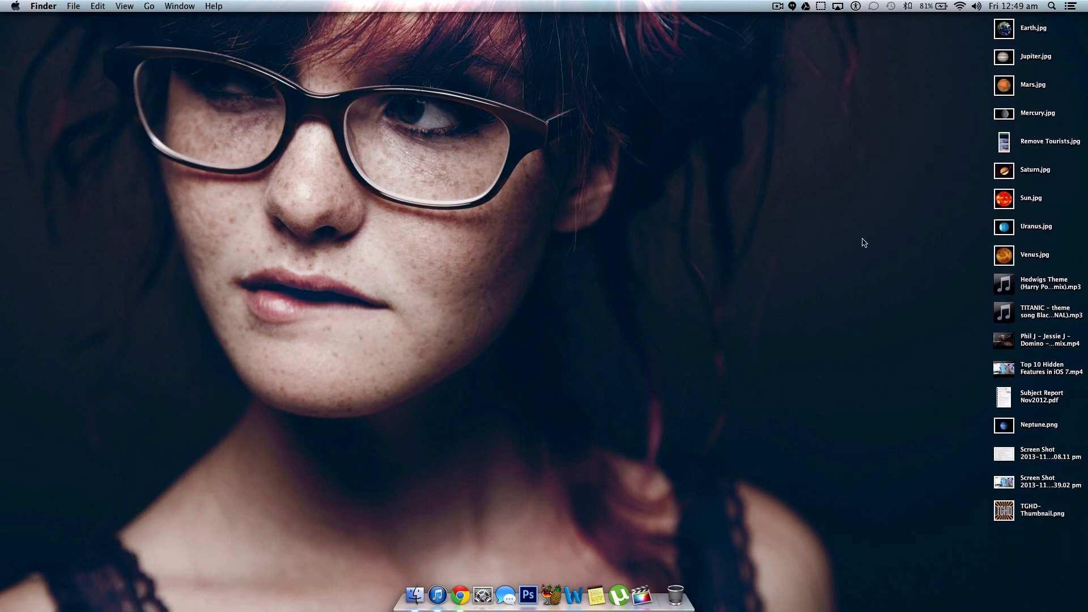